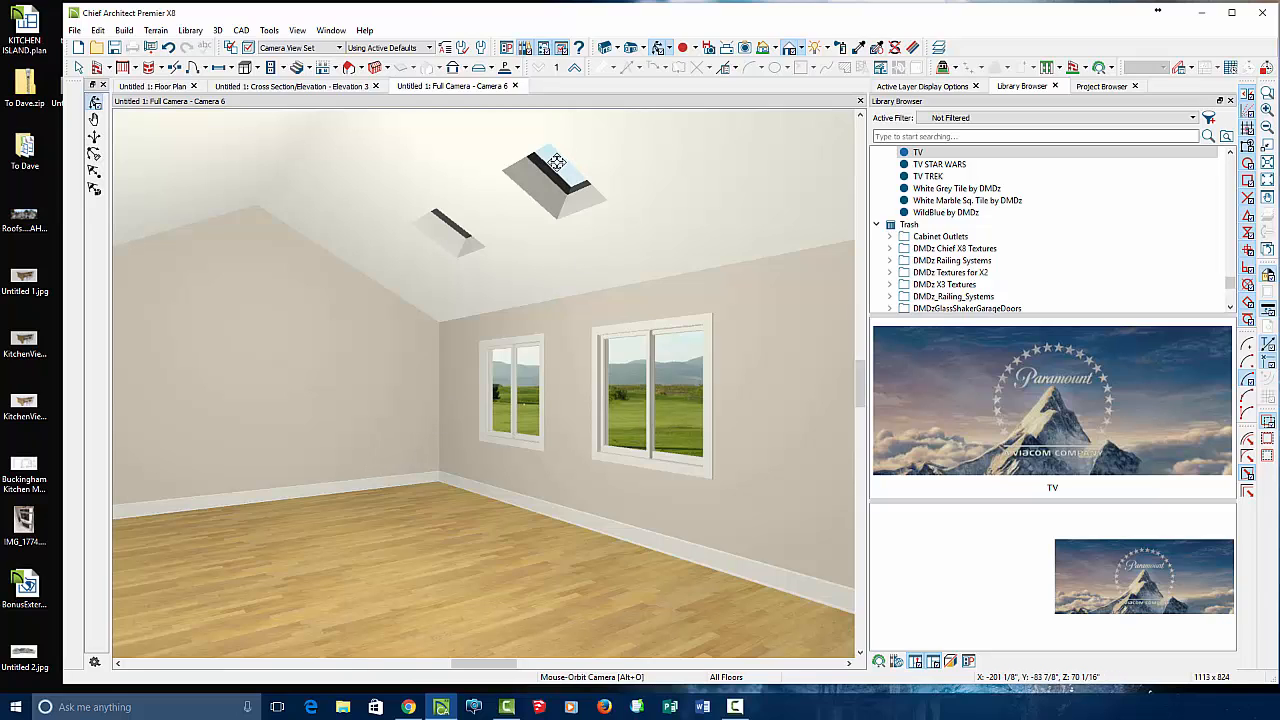
- On the zoomed floor plan, drag a rectangular polyline's edges outward around the right skylight
click(150, 86)
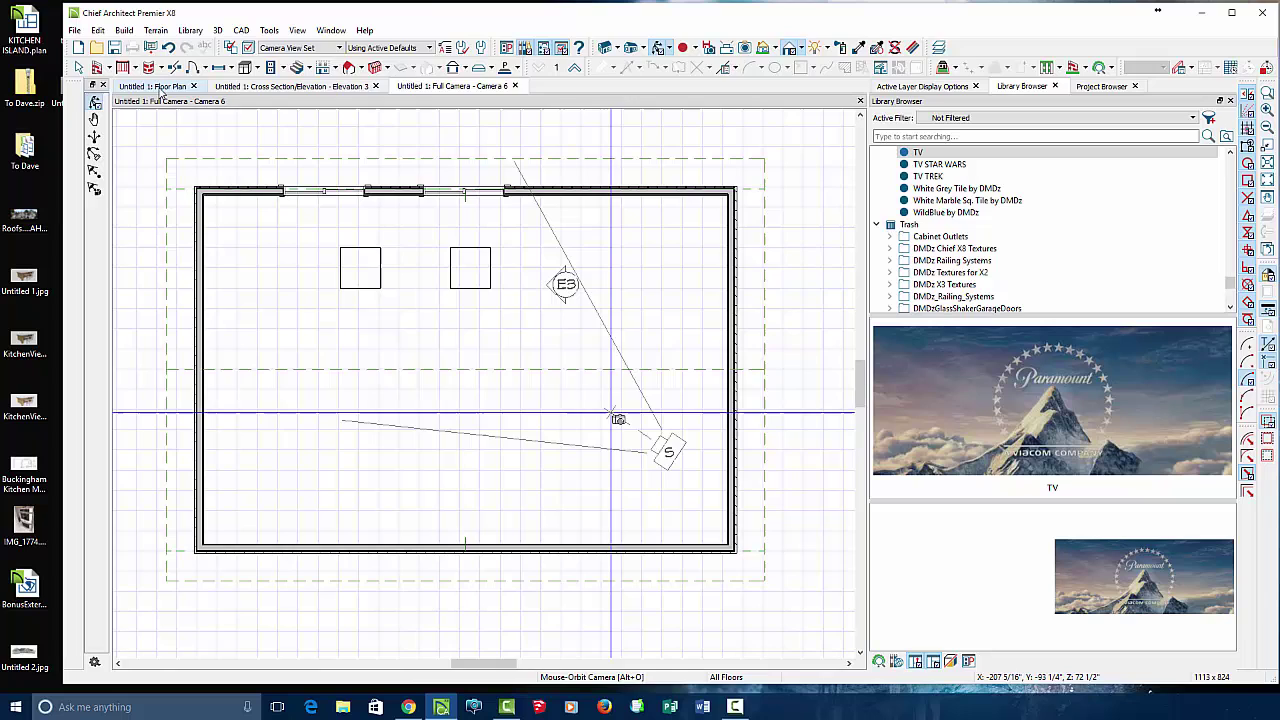
click(160, 86)
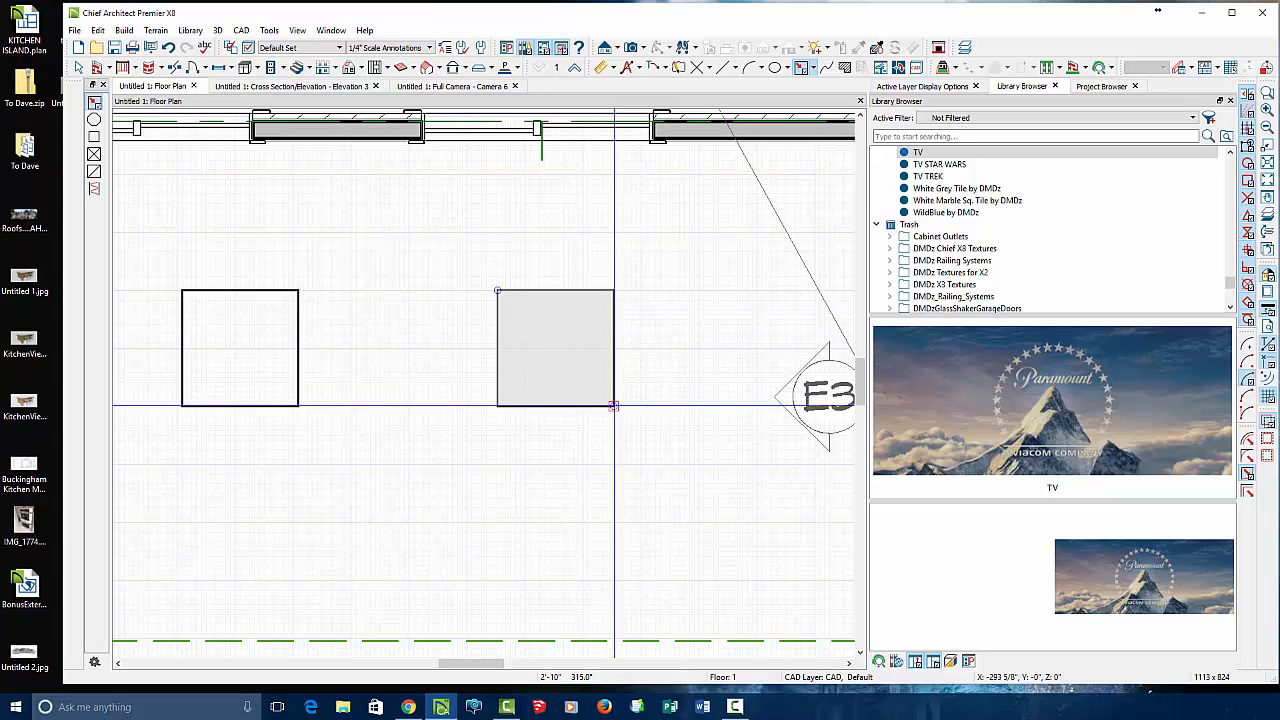
click(556, 348)
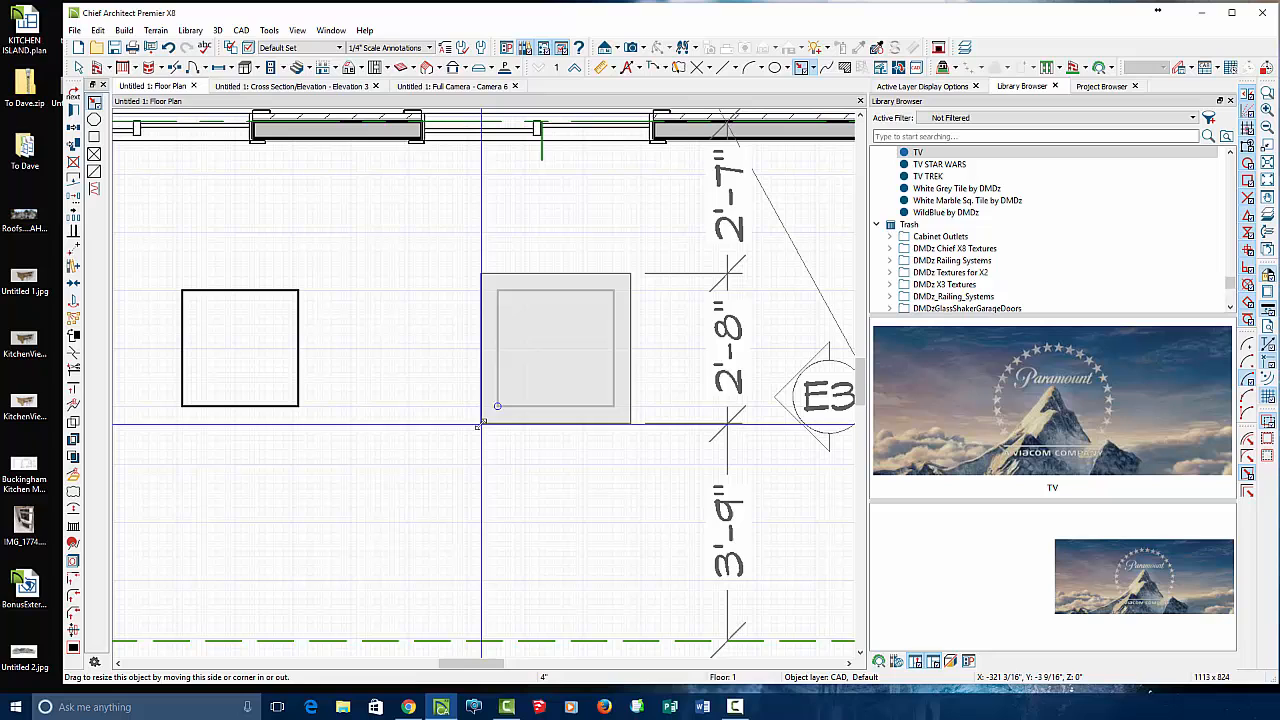
click(555, 350)
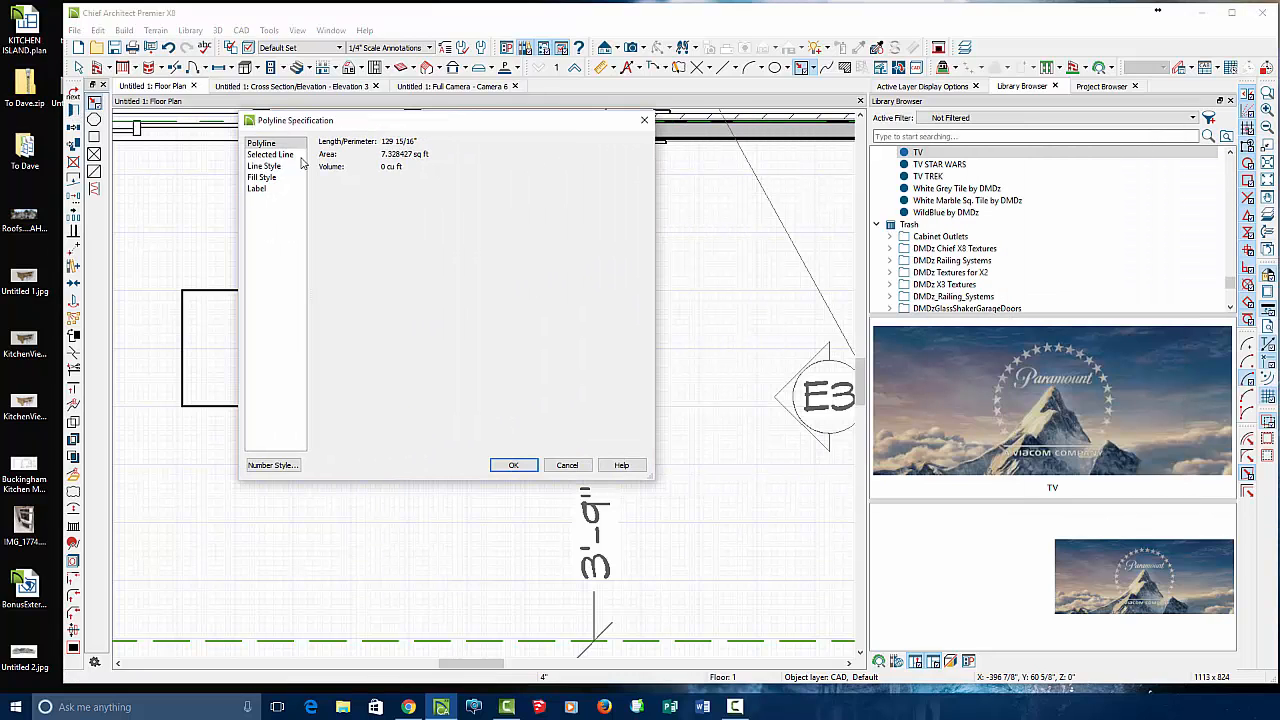
- Close the polyline specification and convert the skylight rectangle to a 3D Molding Polyline
click(513, 465)
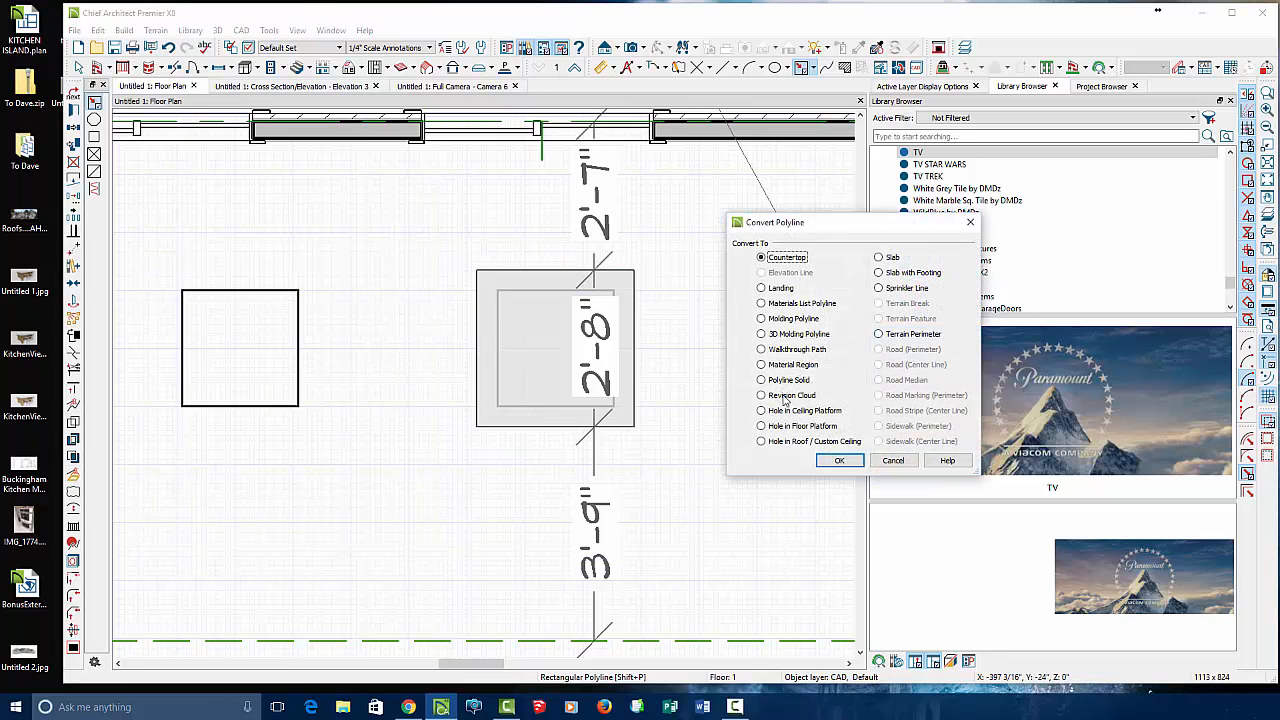
click(839, 460)
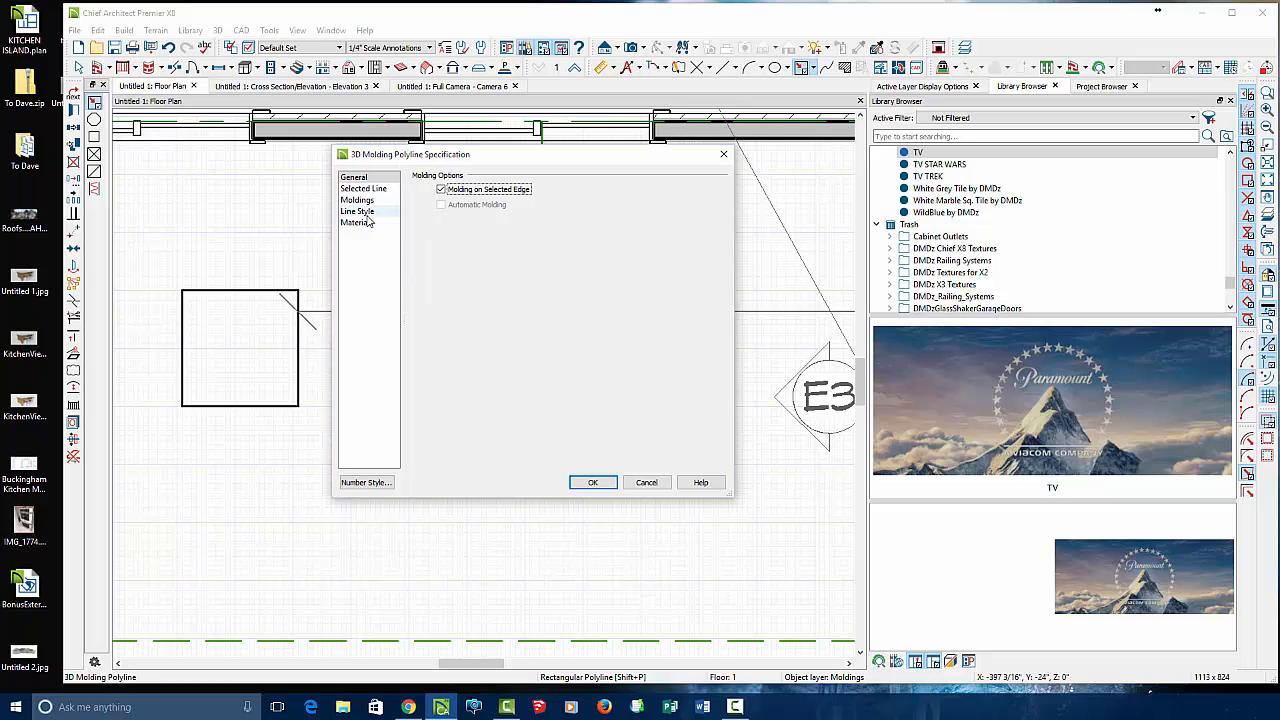
- In the 3D Molding Polyline settings, open the library to replace the square molding profile
click(357, 222)
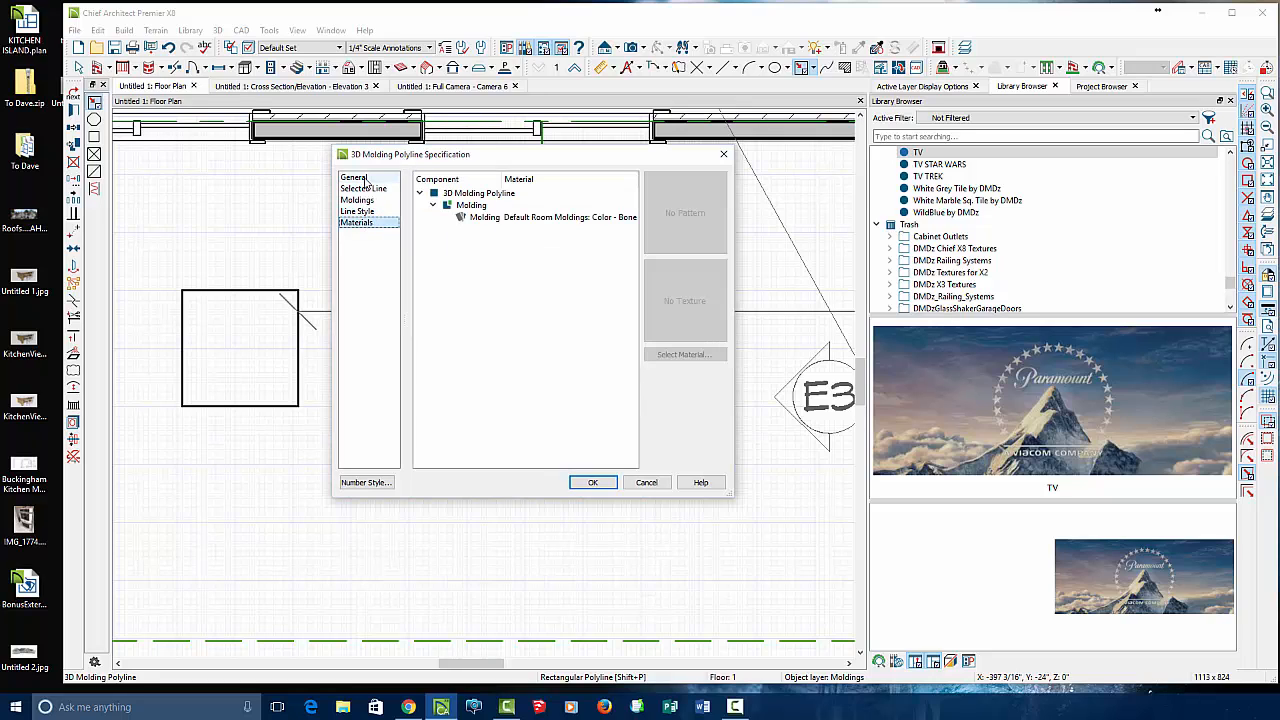
click(356, 199)
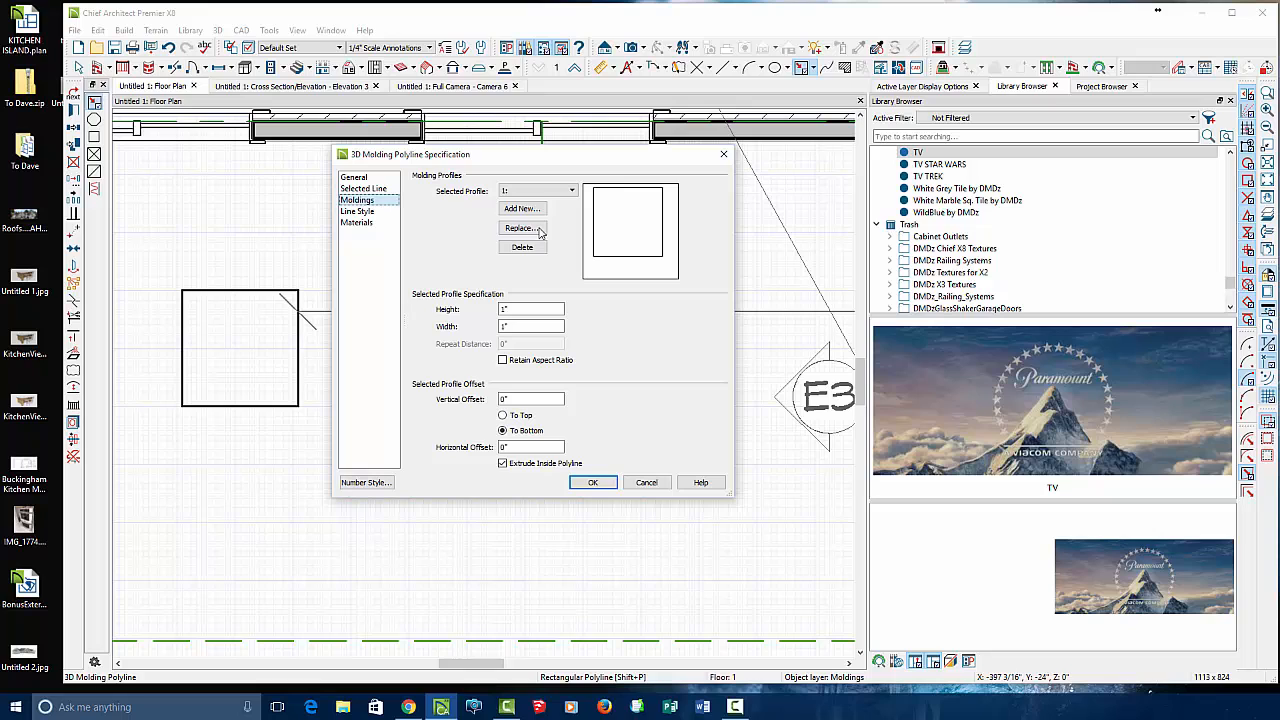
click(522, 228)
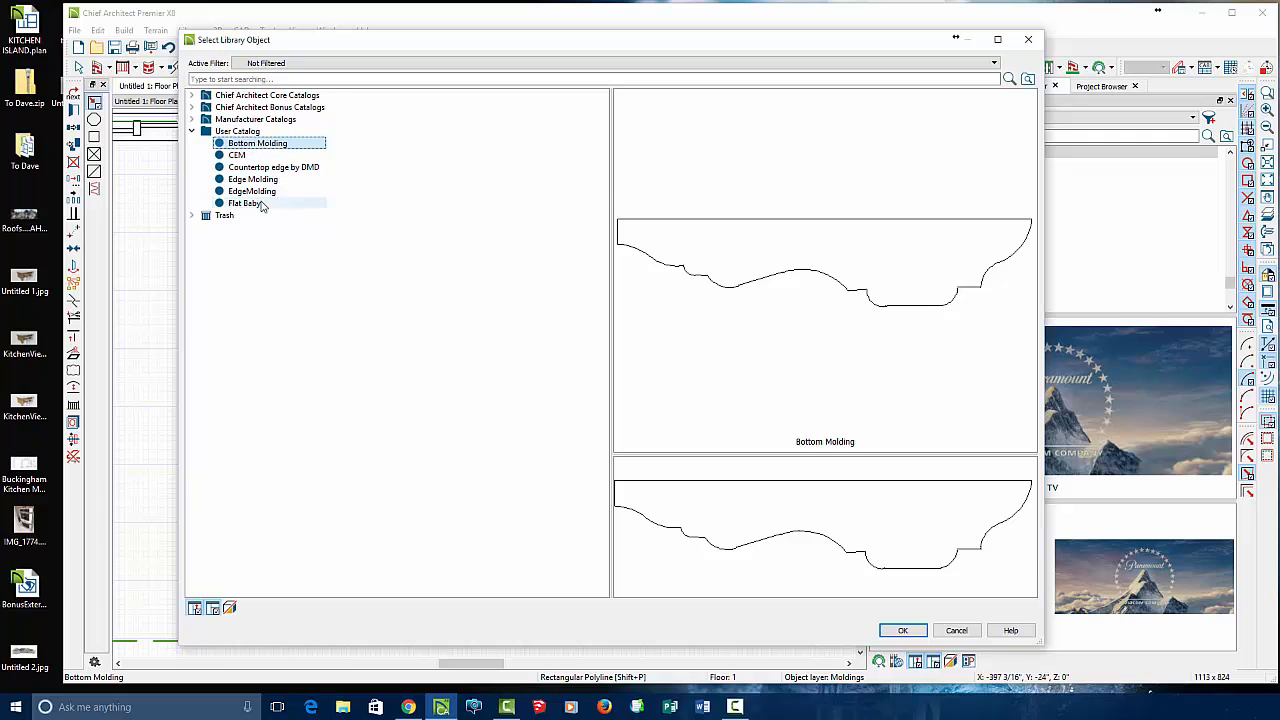
- Compare Flat Baby and CEM profiles, then choose the 2" Bottom Molding profile
click(244, 203)
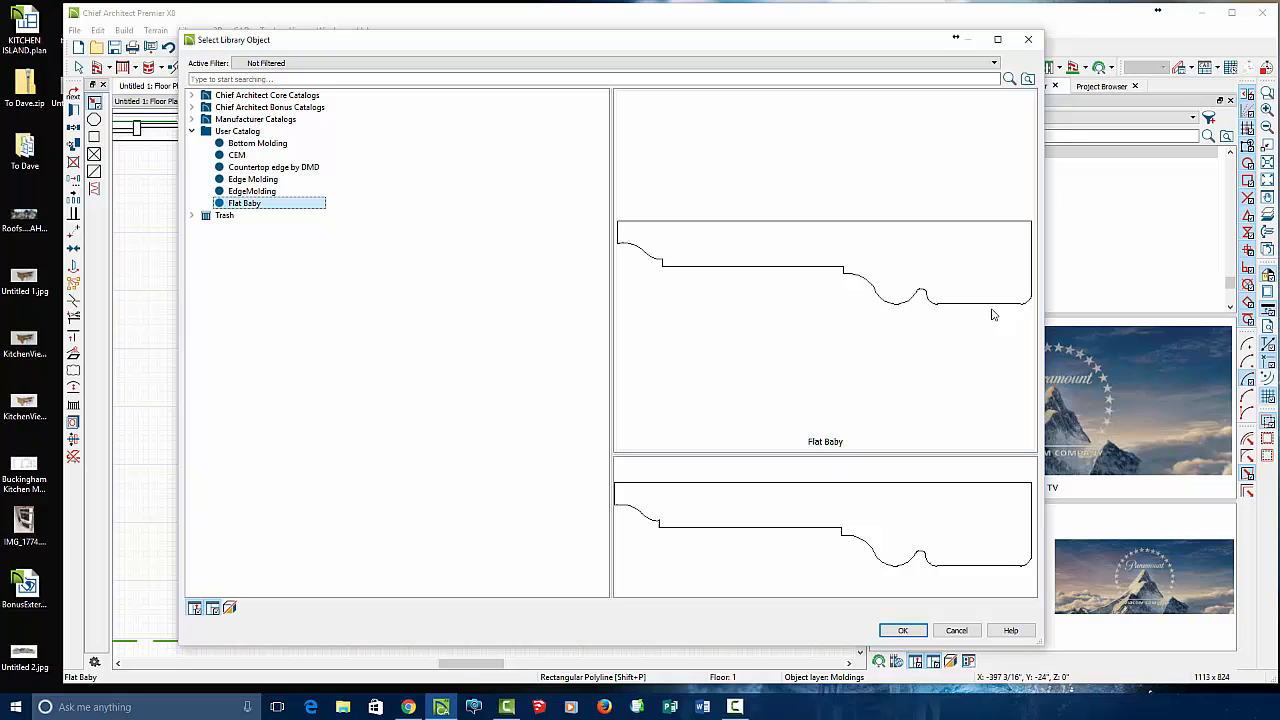
click(237, 155)
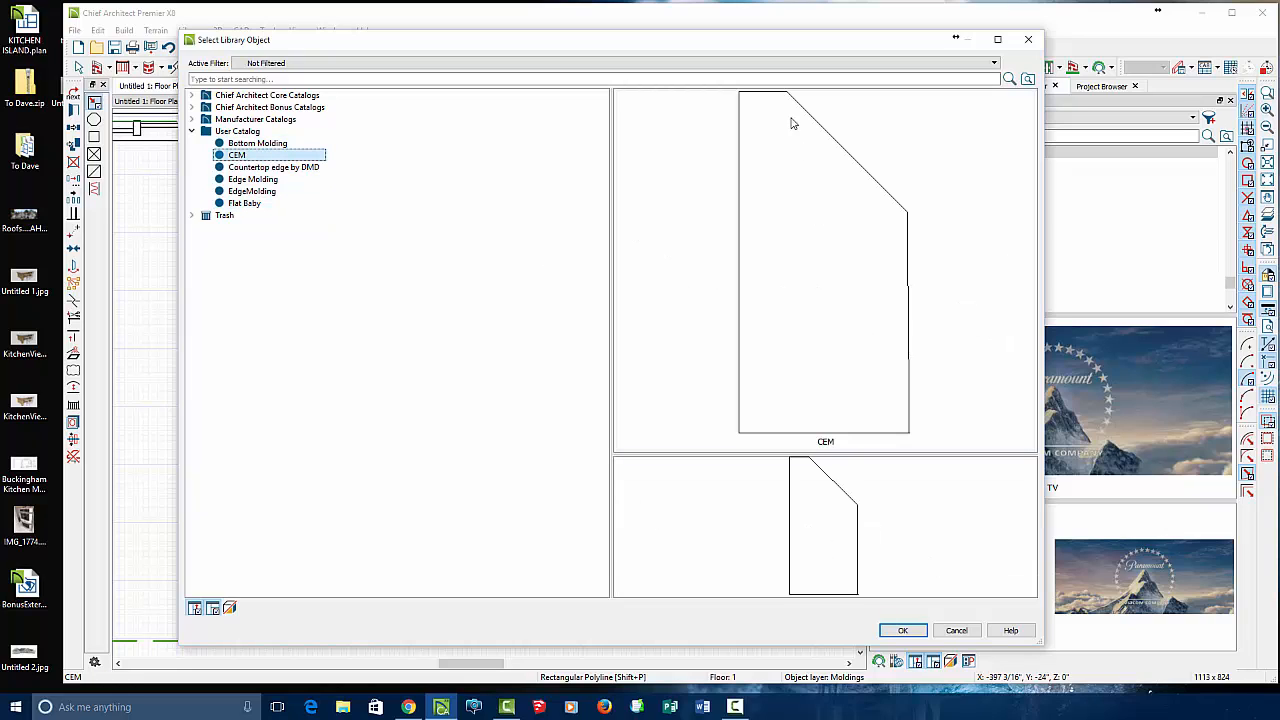
click(243, 203)
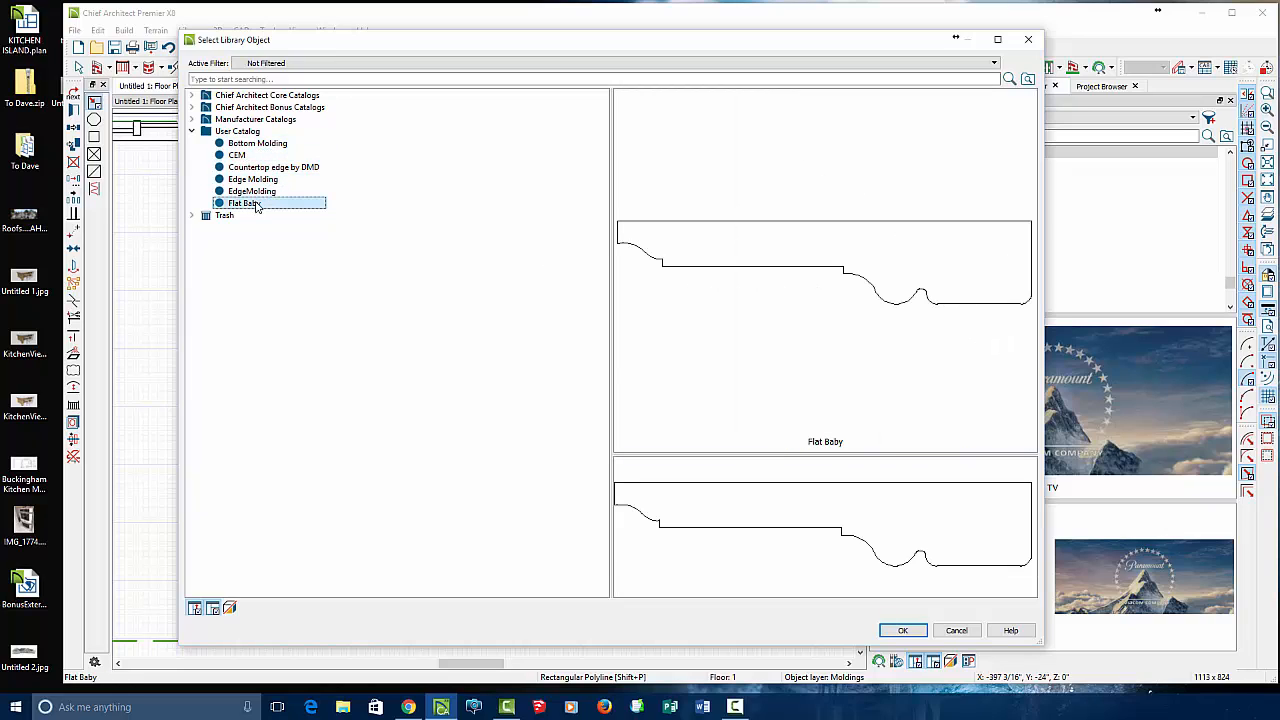
click(257, 143)
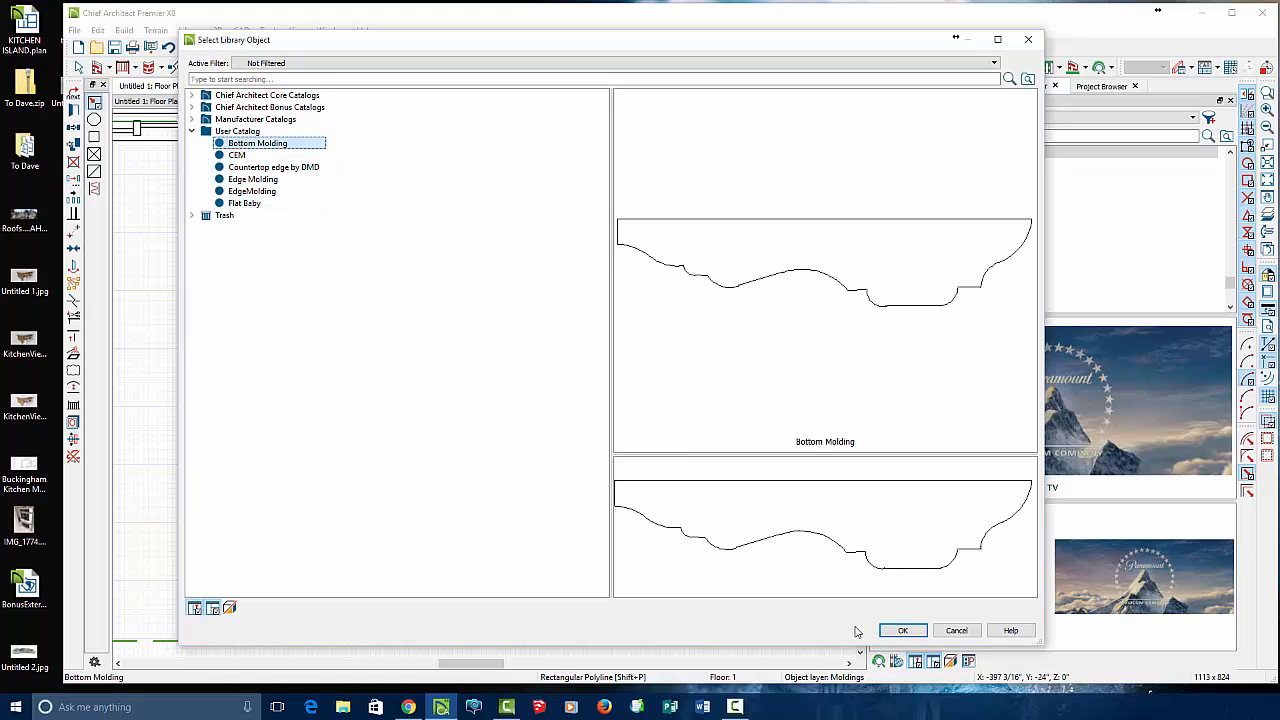
click(903, 630)
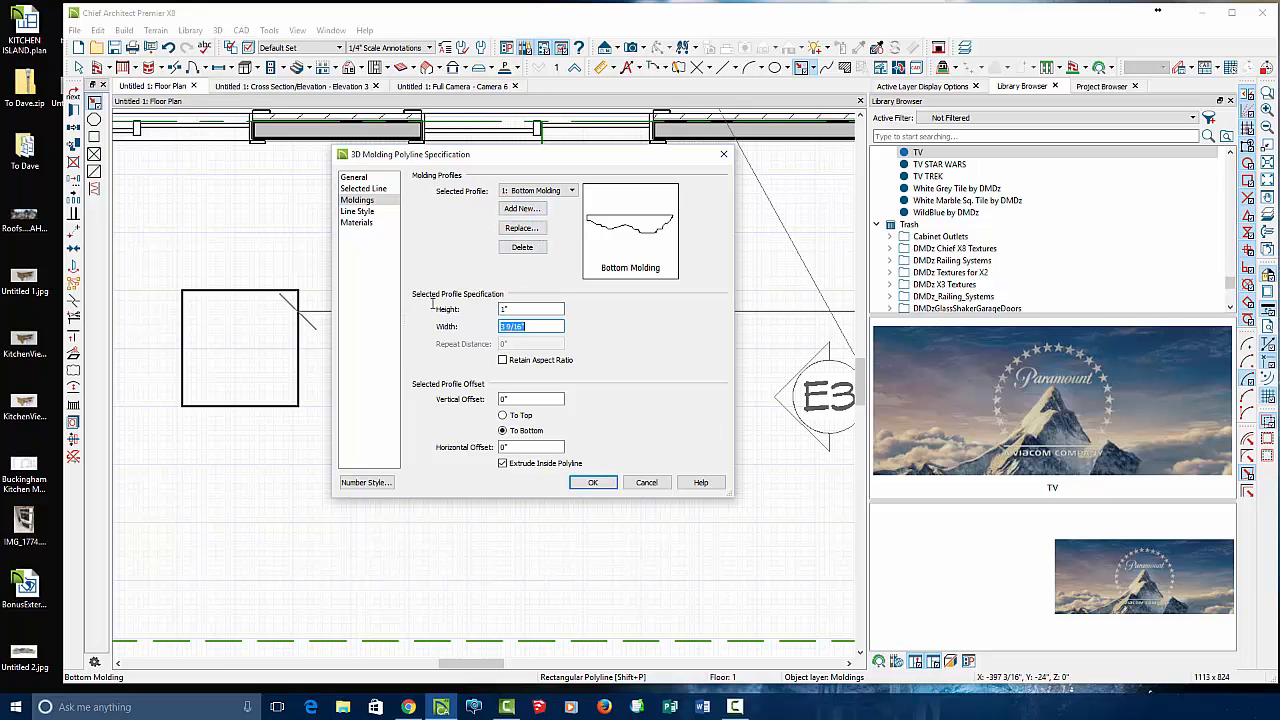
- Give the Bottom Molding trim a 4" width and 96" vertical offset
text(4")
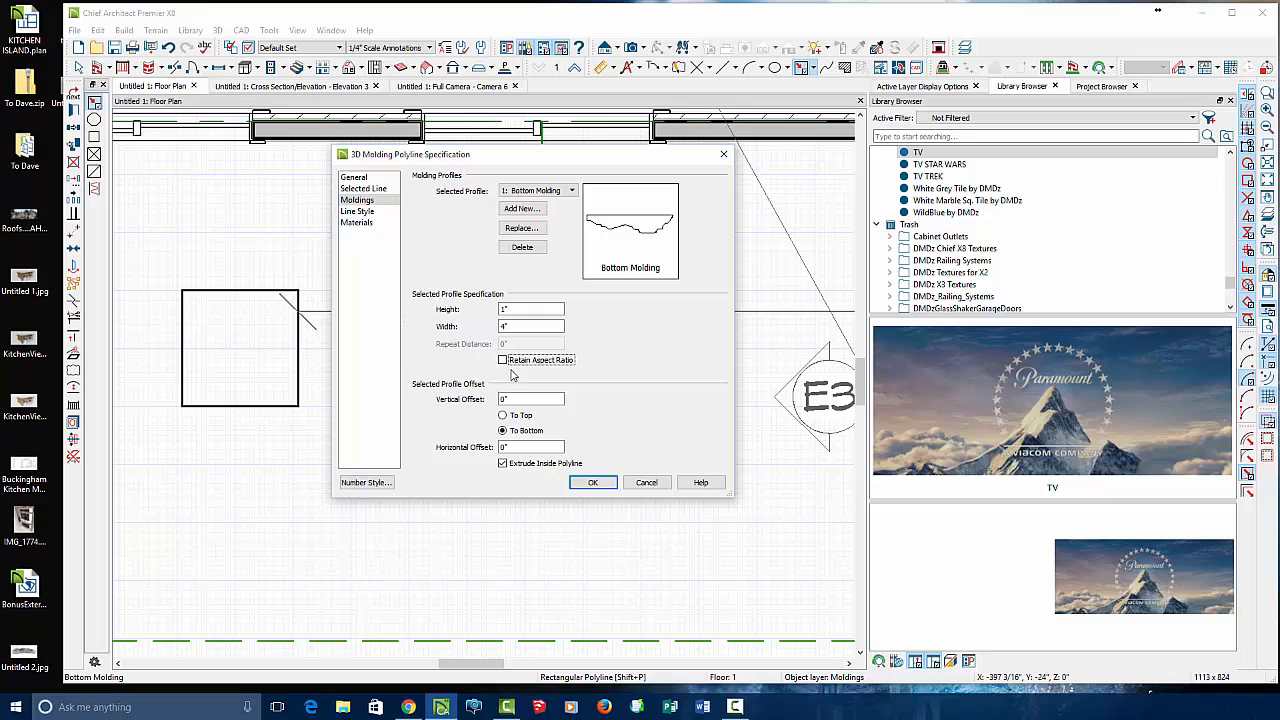
click(531, 399)
text(96)
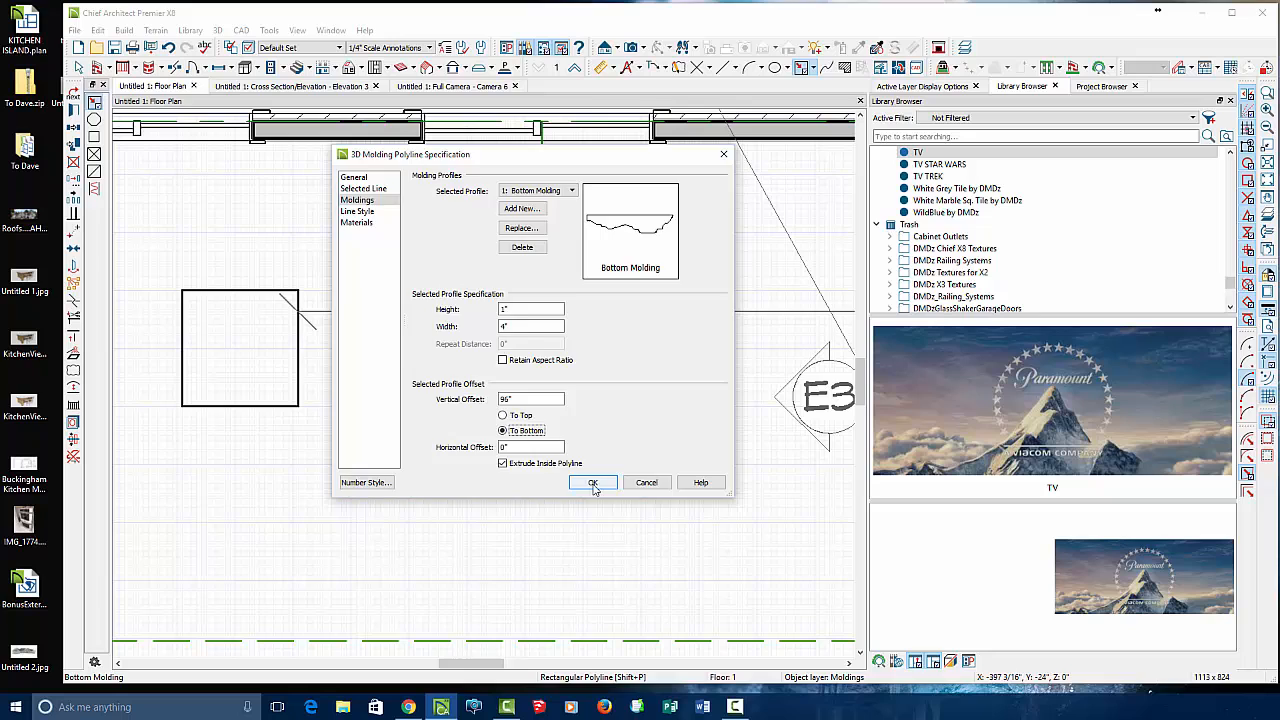
click(593, 482)
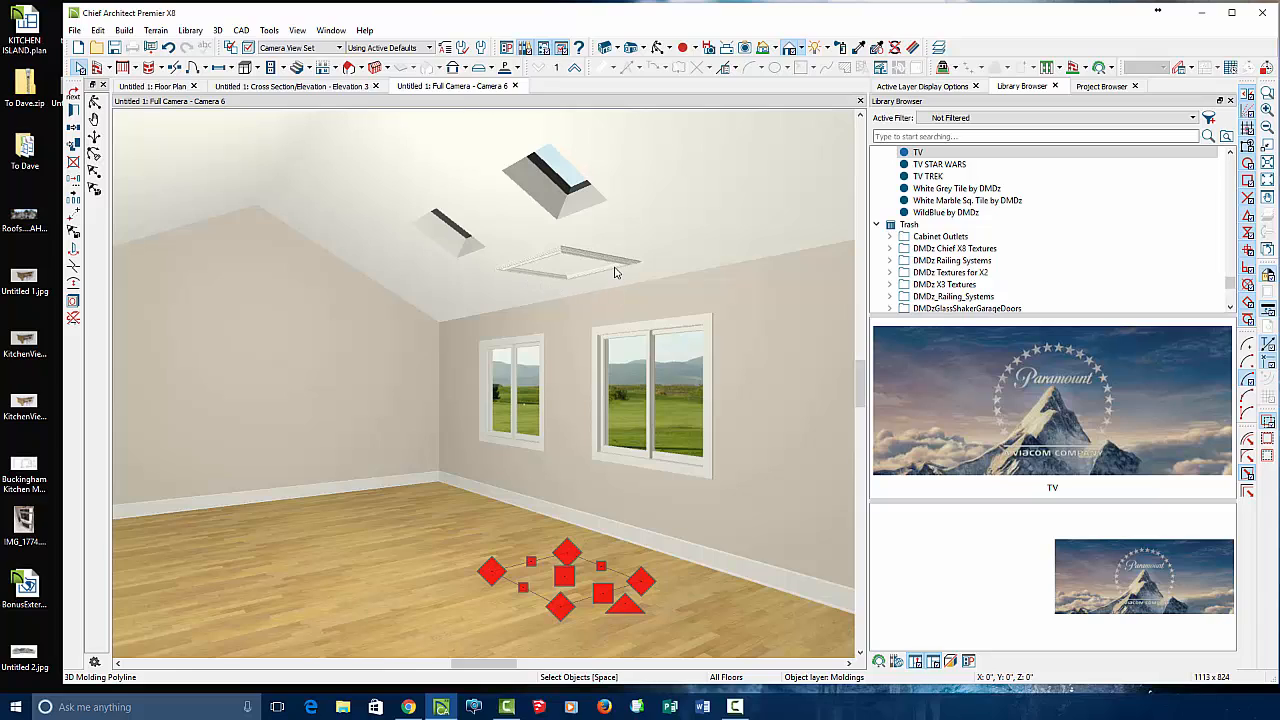
mouse_move(253, 259)
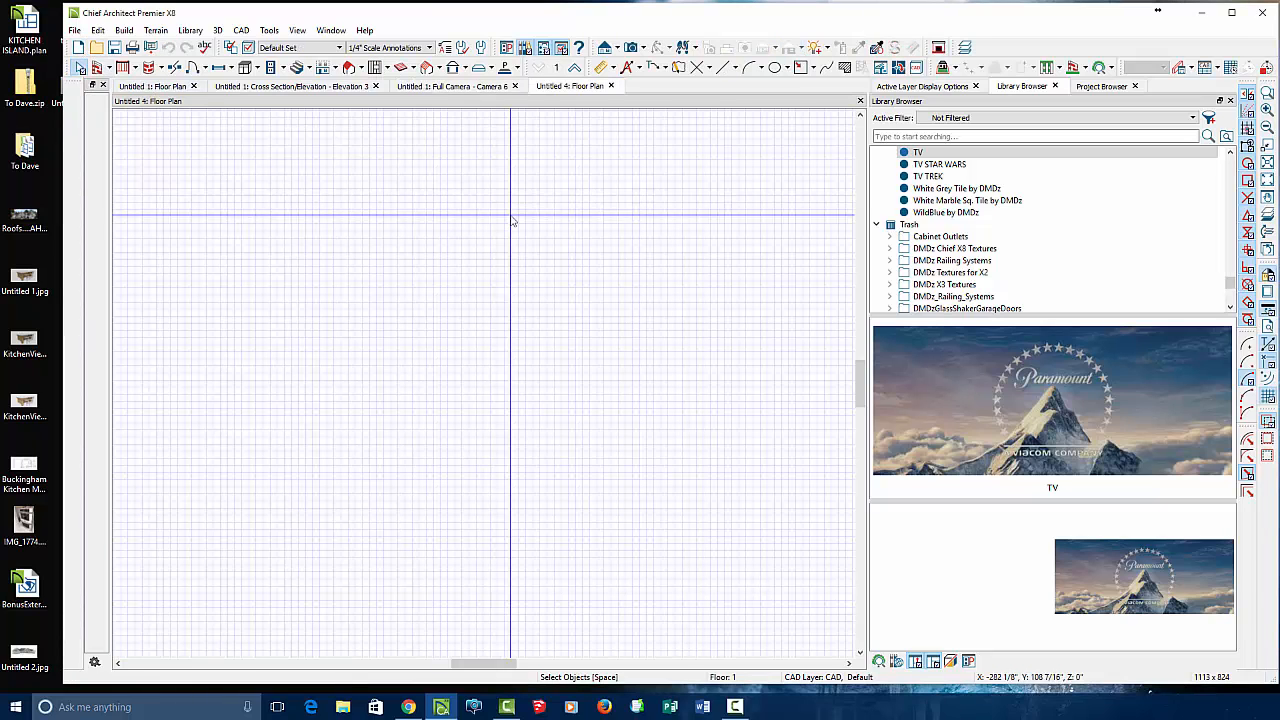
- Show the pasted trim frame alone in a Perspective Full Overview
click(642, 47)
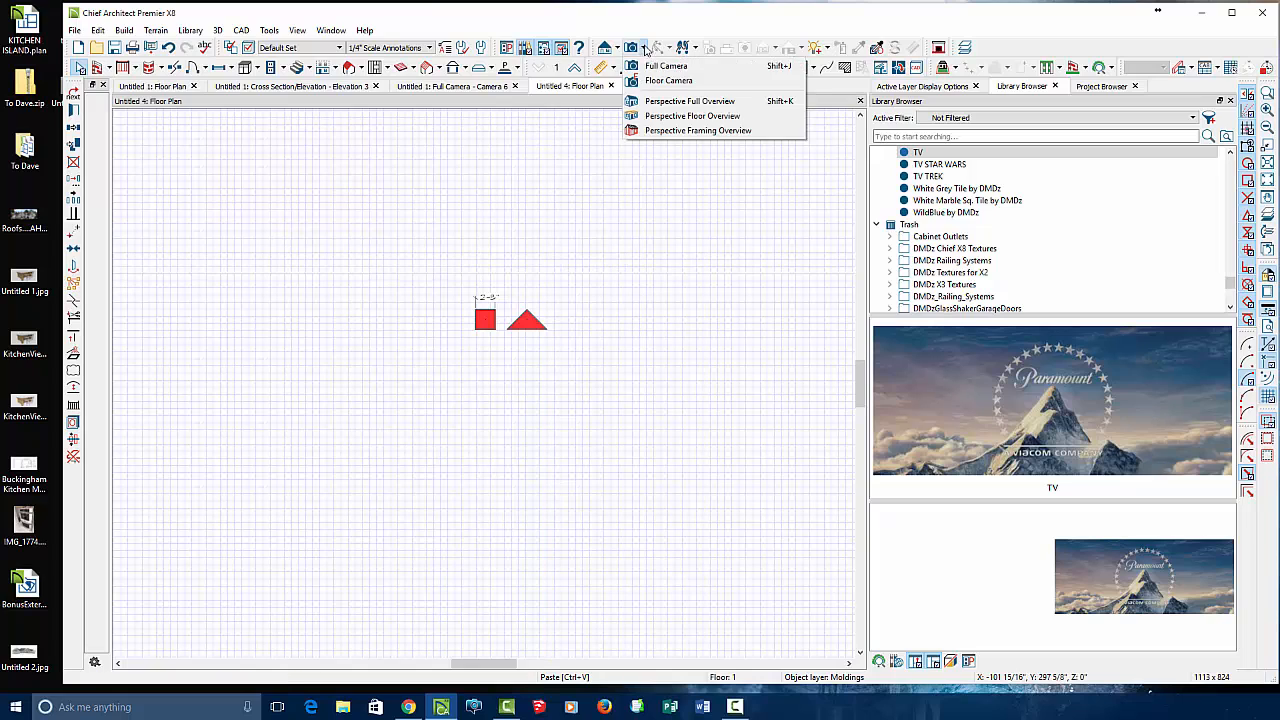
click(689, 101)
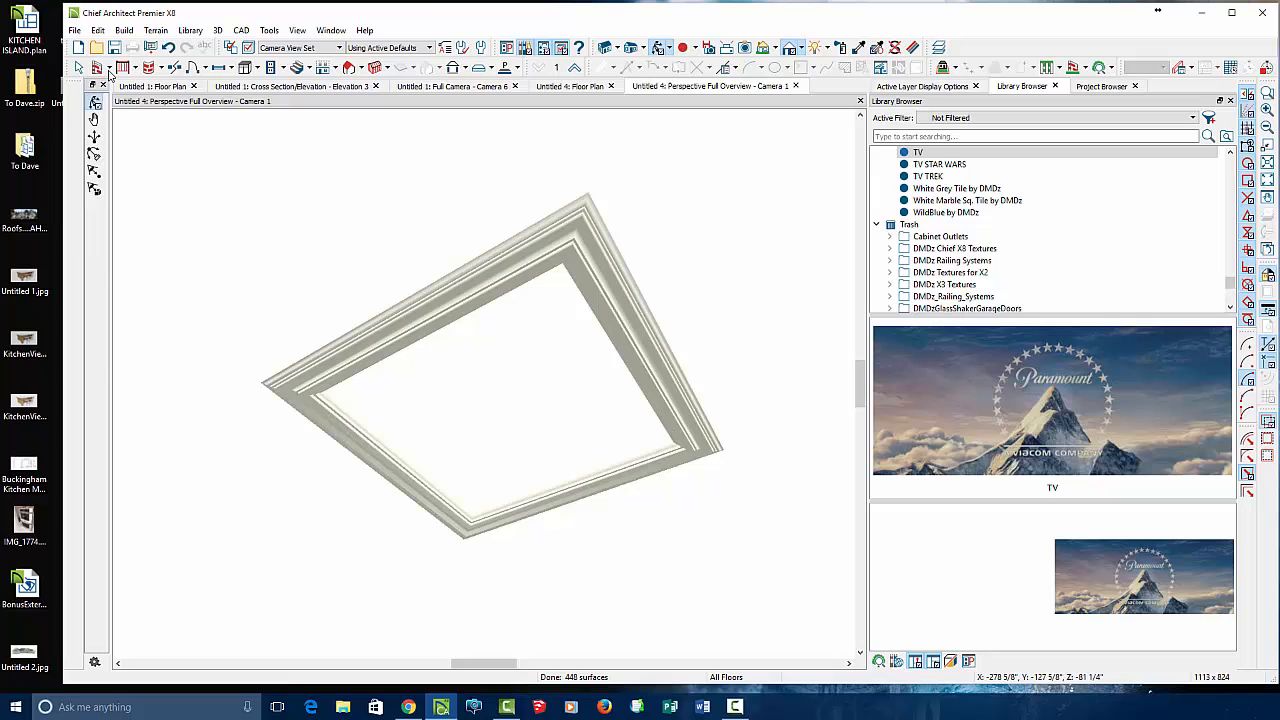
click(79, 29)
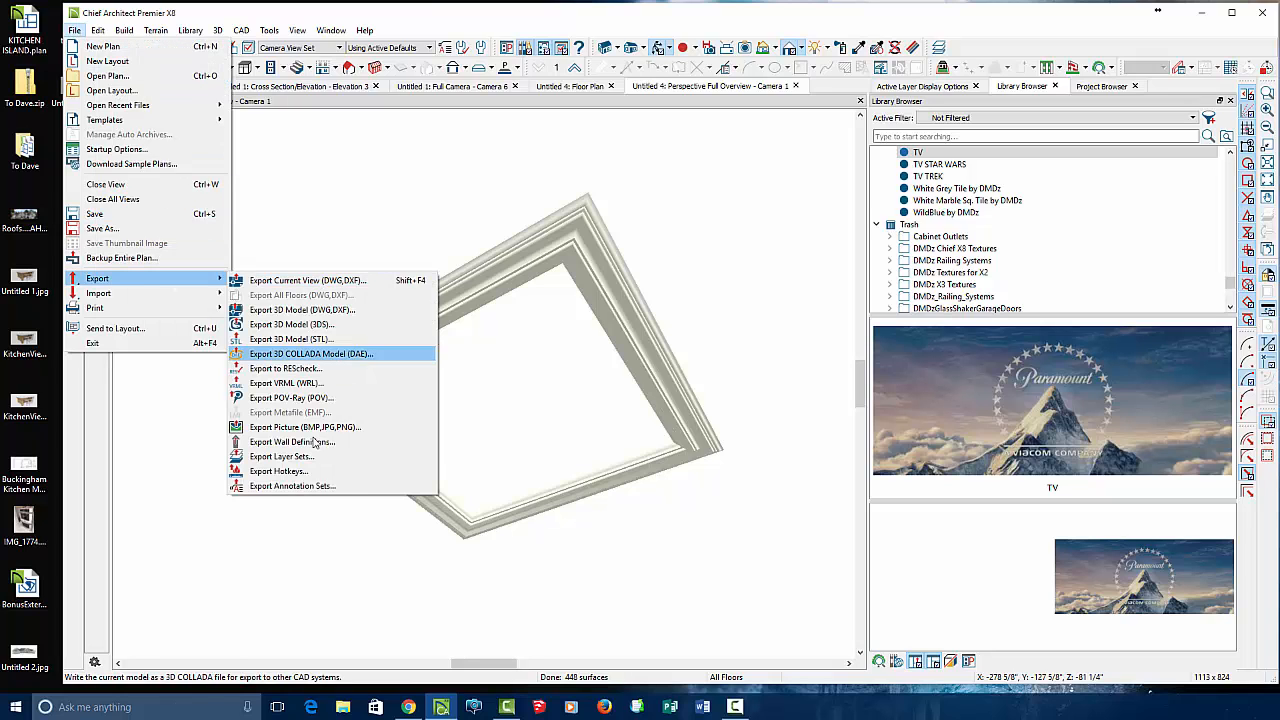
- Export the trim as a 3DS model to trim.3ds on the Desktop, overwriting the old file
click(291, 324)
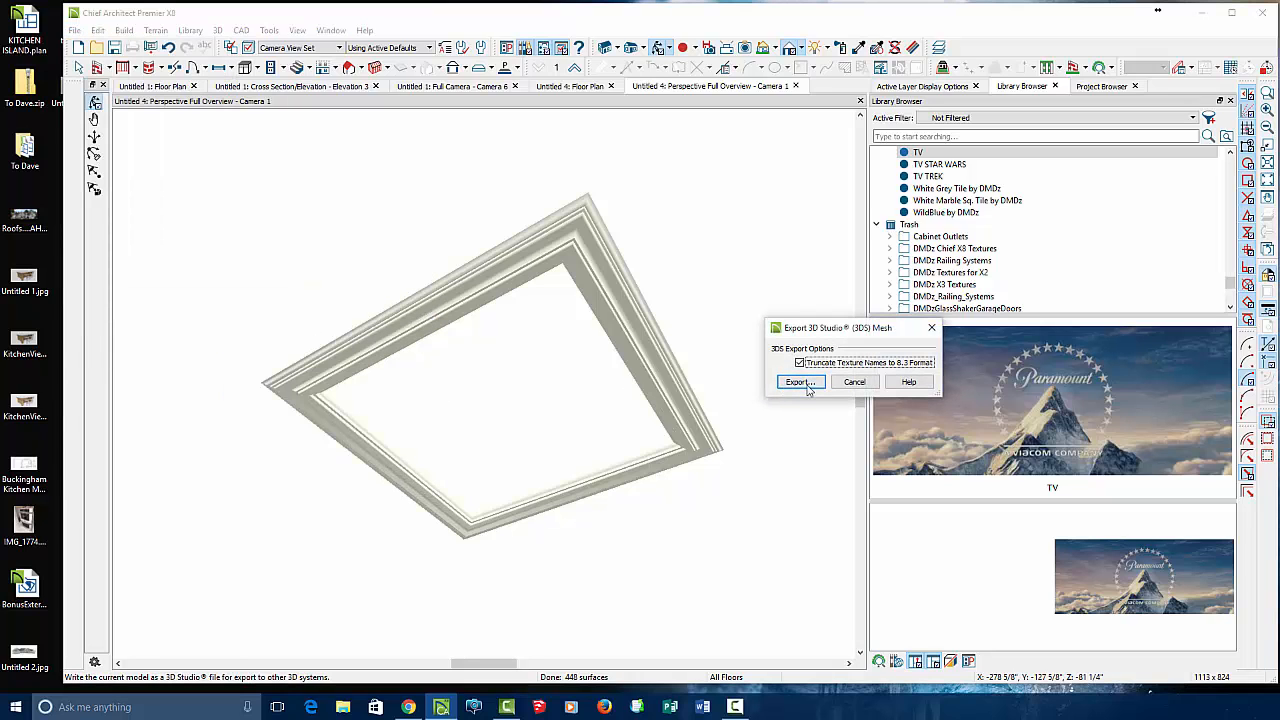
click(798, 381)
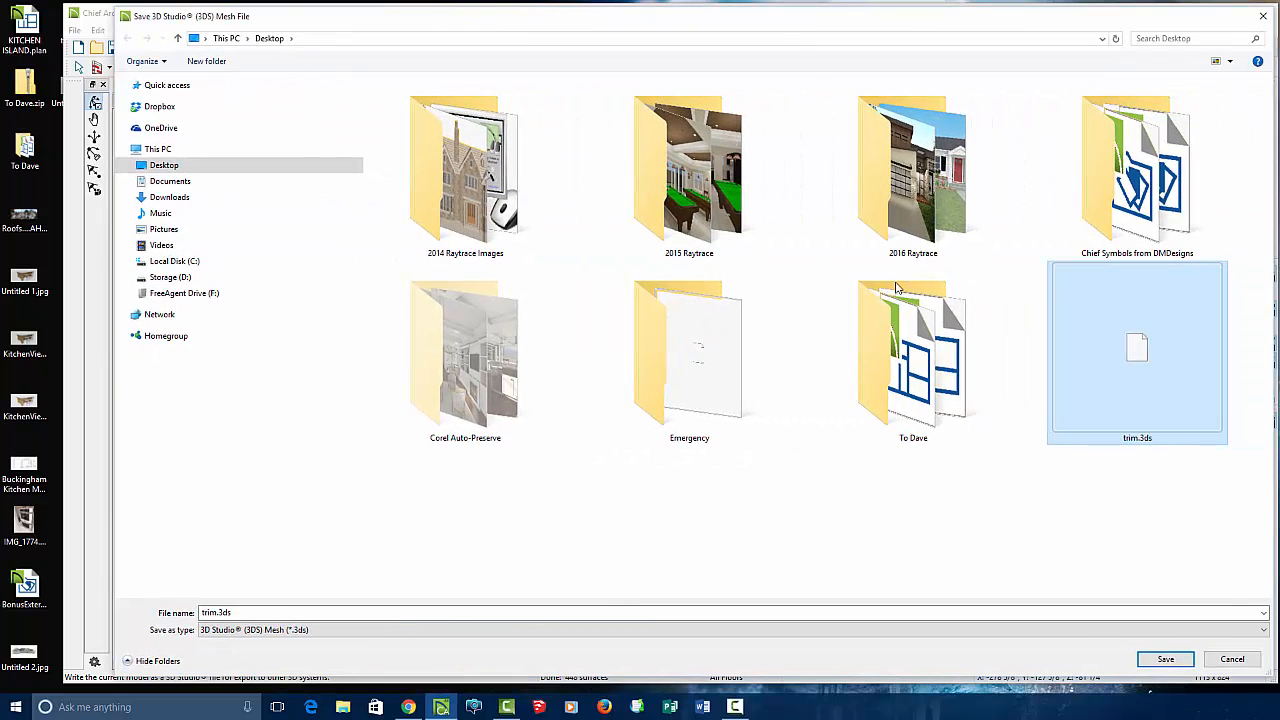
click(1167, 659)
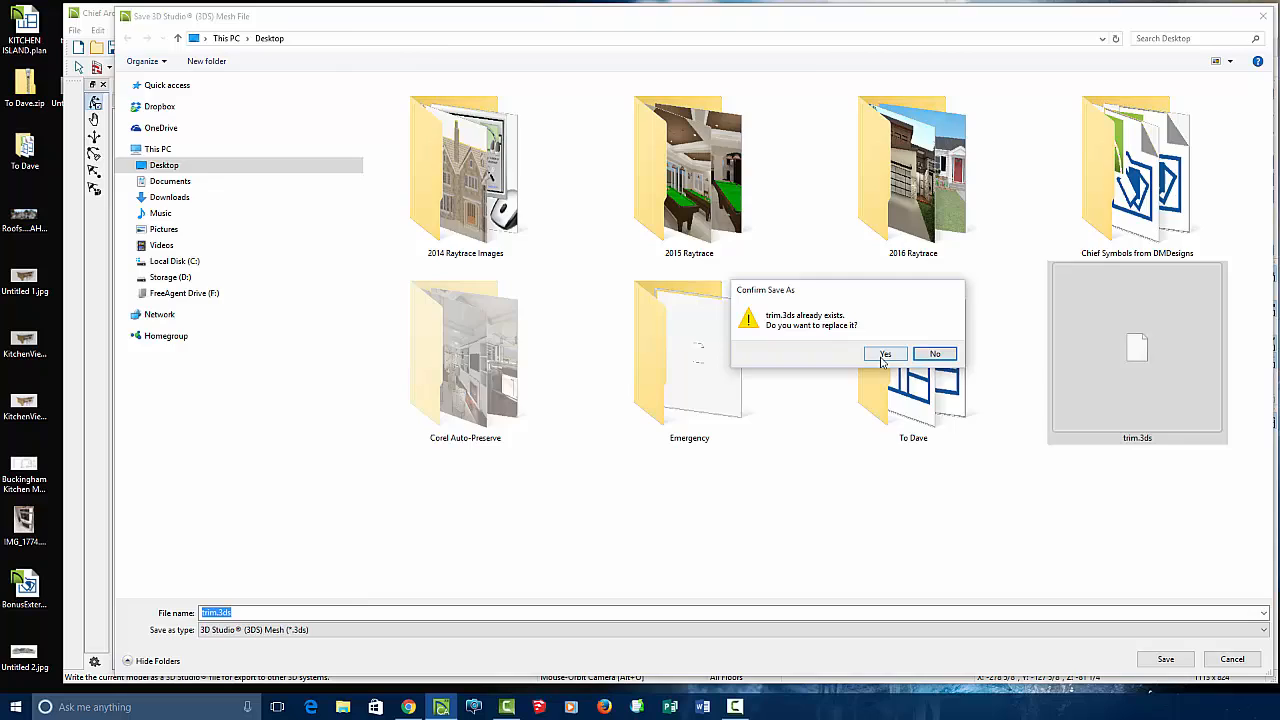
click(884, 354)
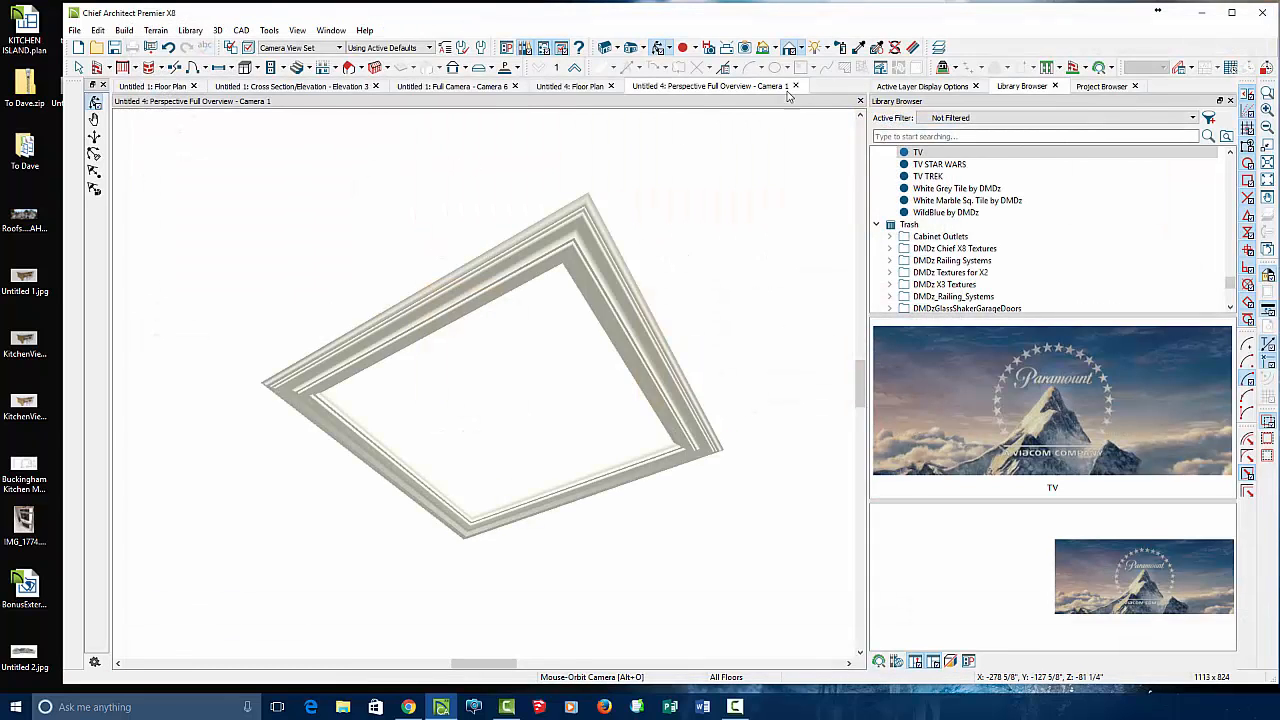
- Close the trim overview and Untitled 4 plan, then return to the original floor plan
click(794, 86)
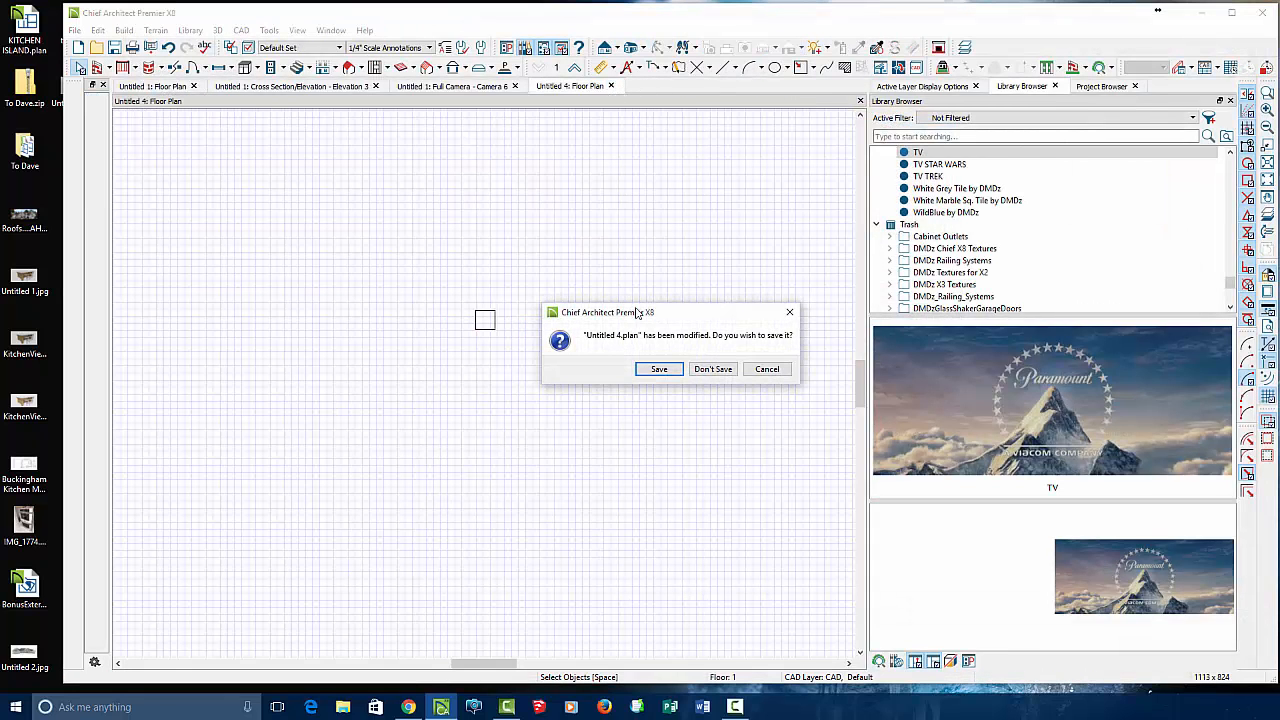
click(713, 369)
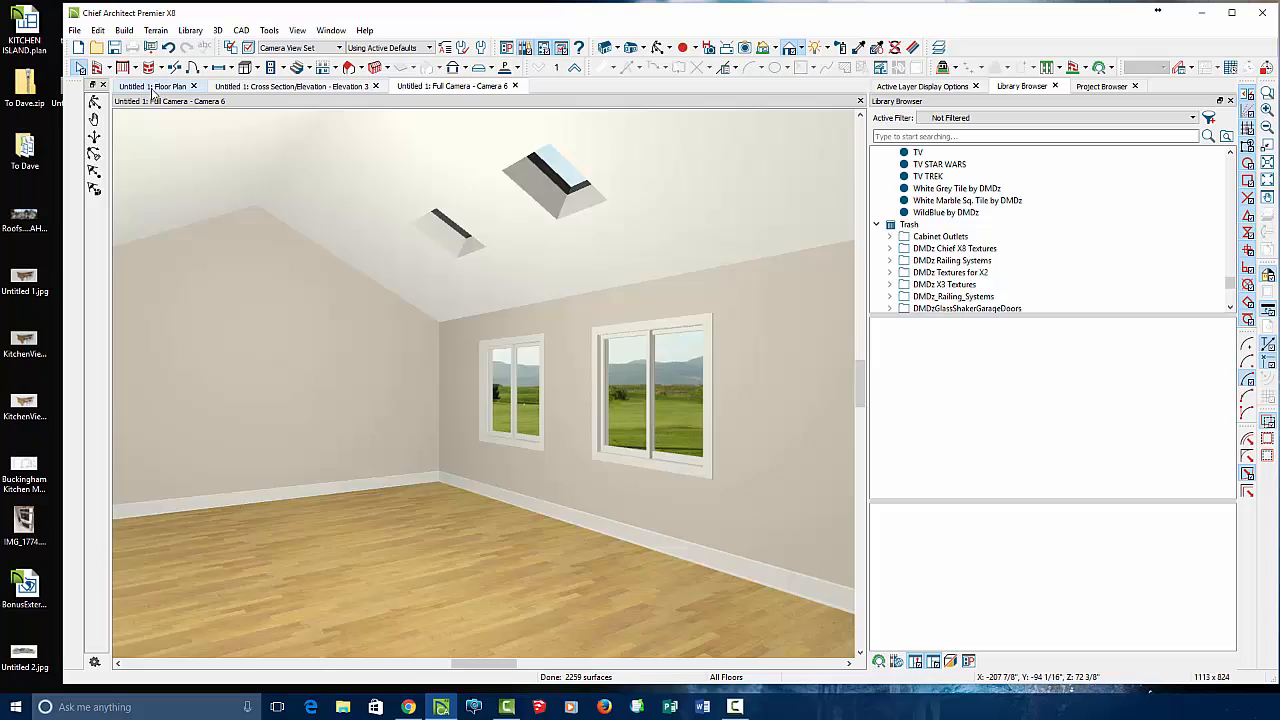
click(76, 30)
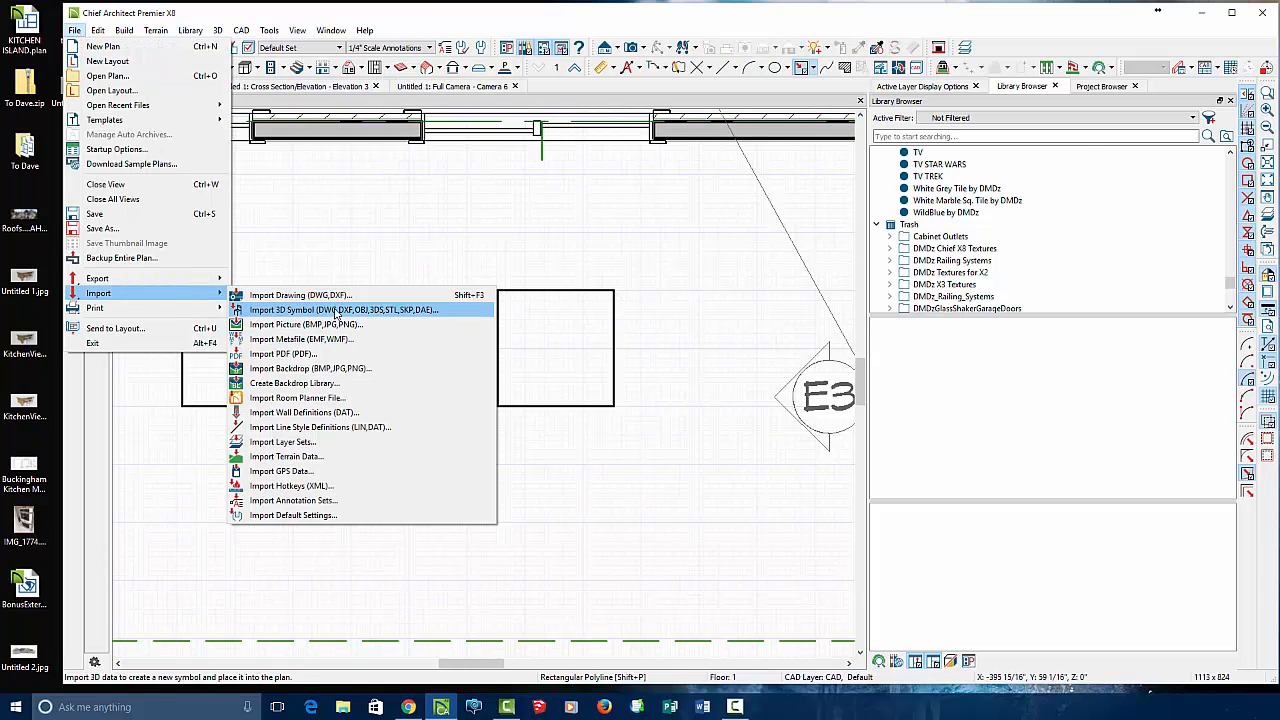
- Import trim.3ds as the 3D library symbol 'trim', reviewing its 2D block and sizing
click(342, 309)
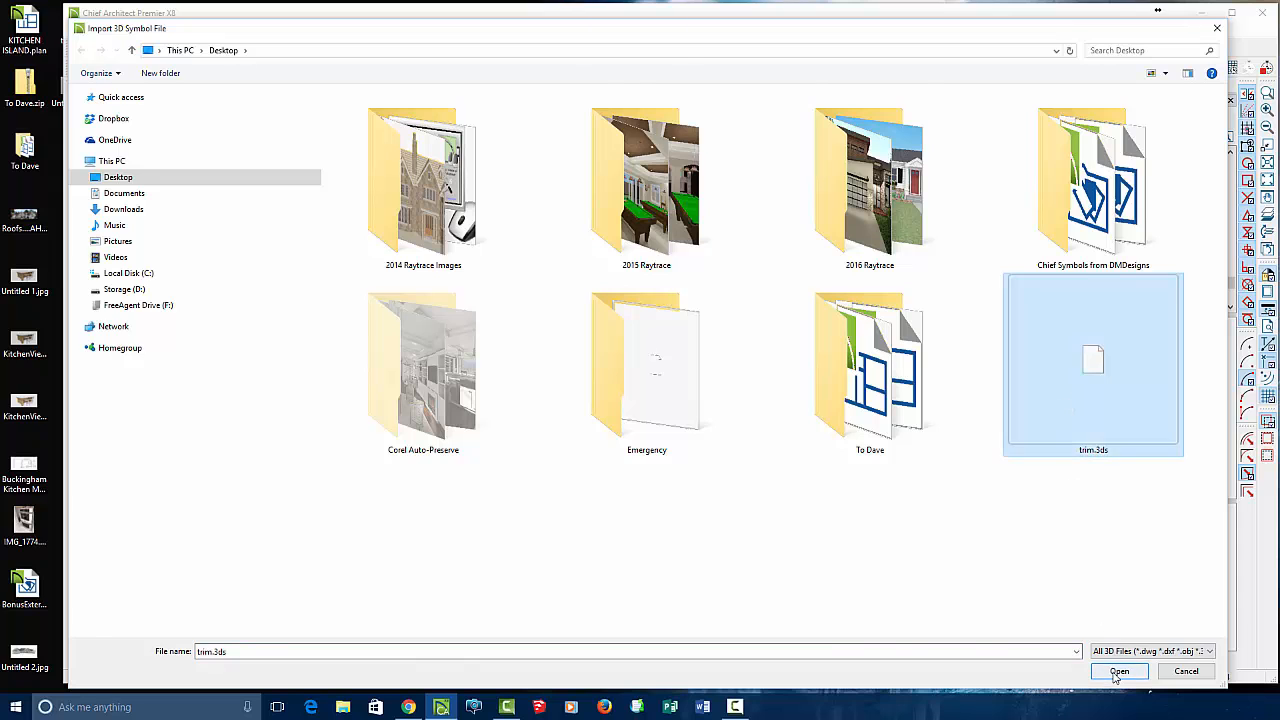
click(1119, 671)
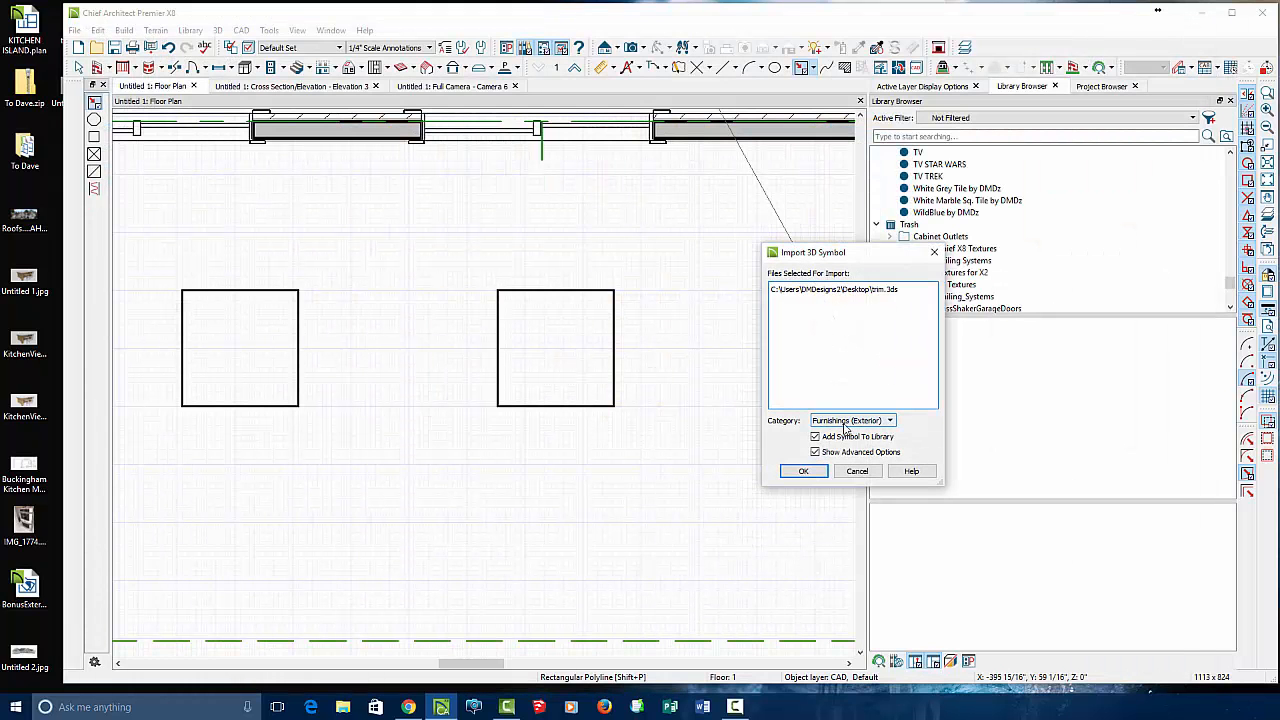
click(804, 471)
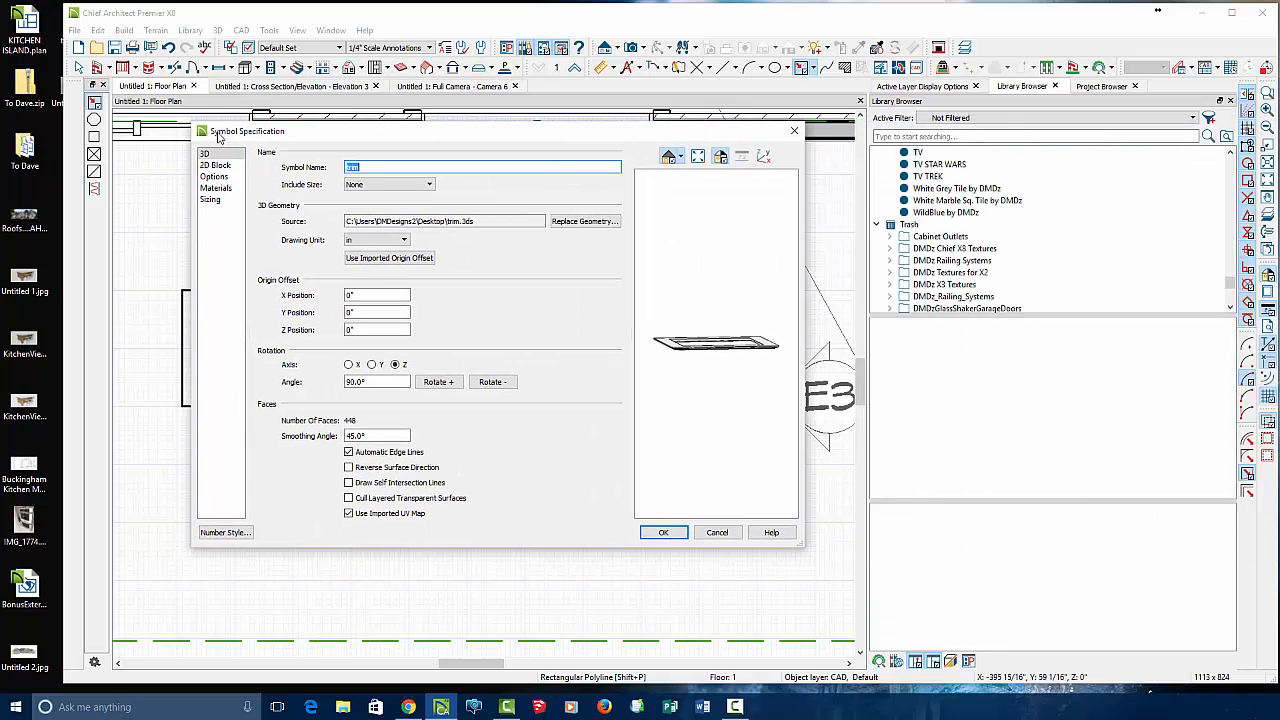
mouse_move(456, 273)
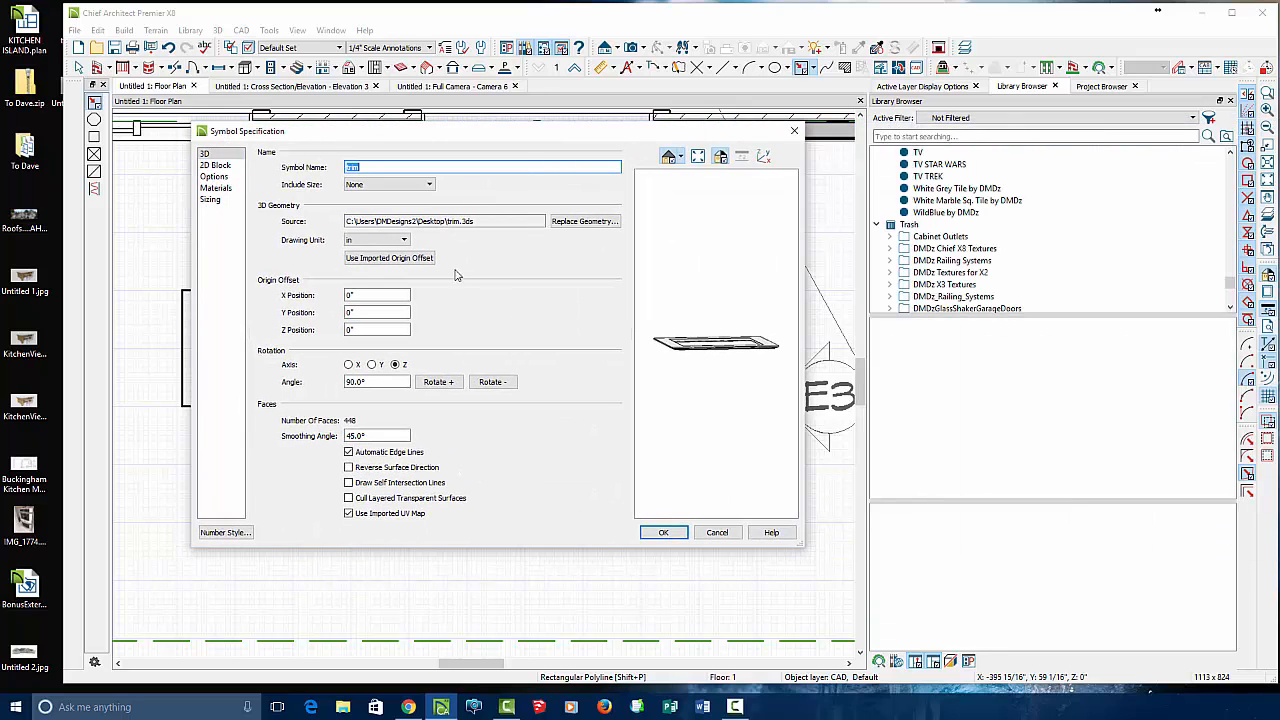
click(215, 165)
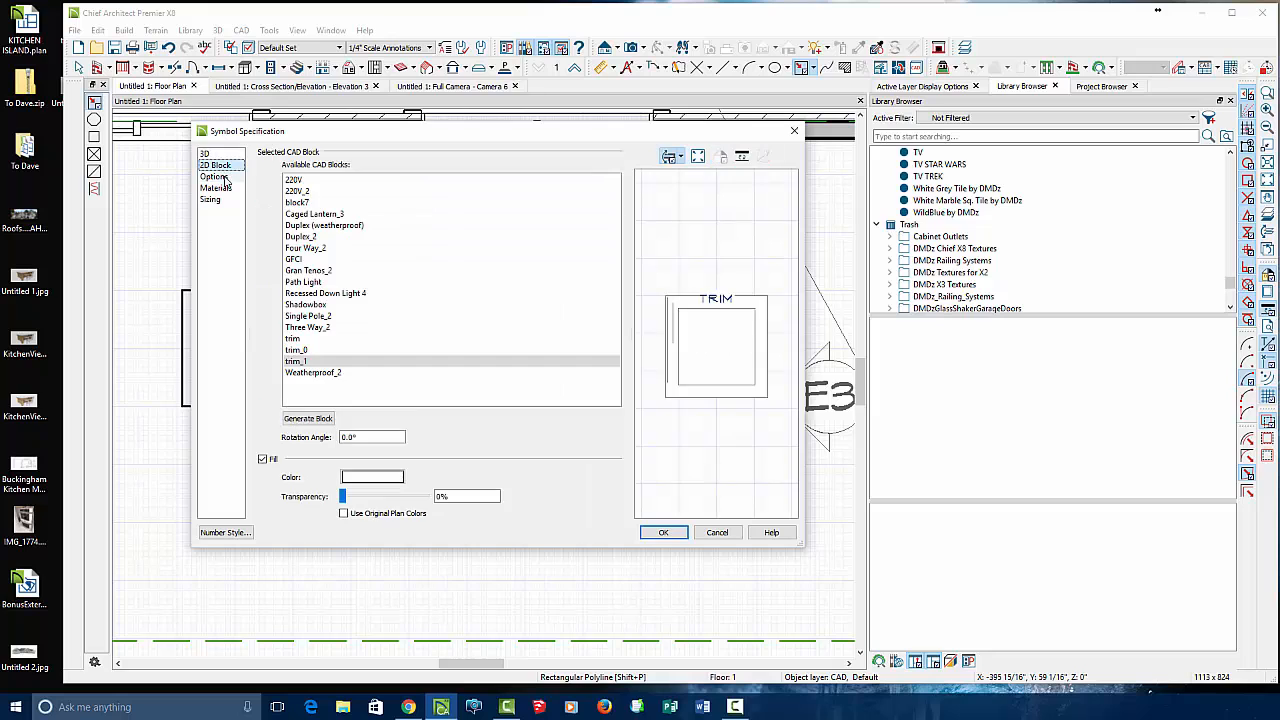
click(210, 199)
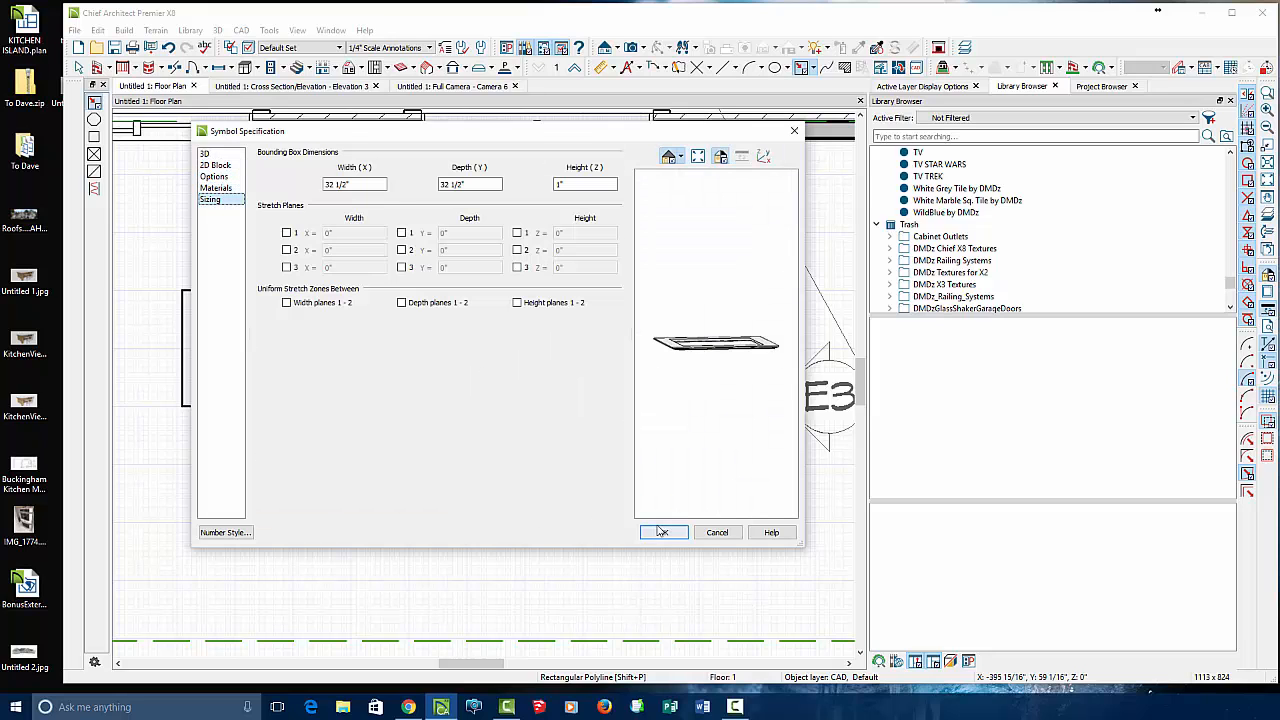
click(664, 532)
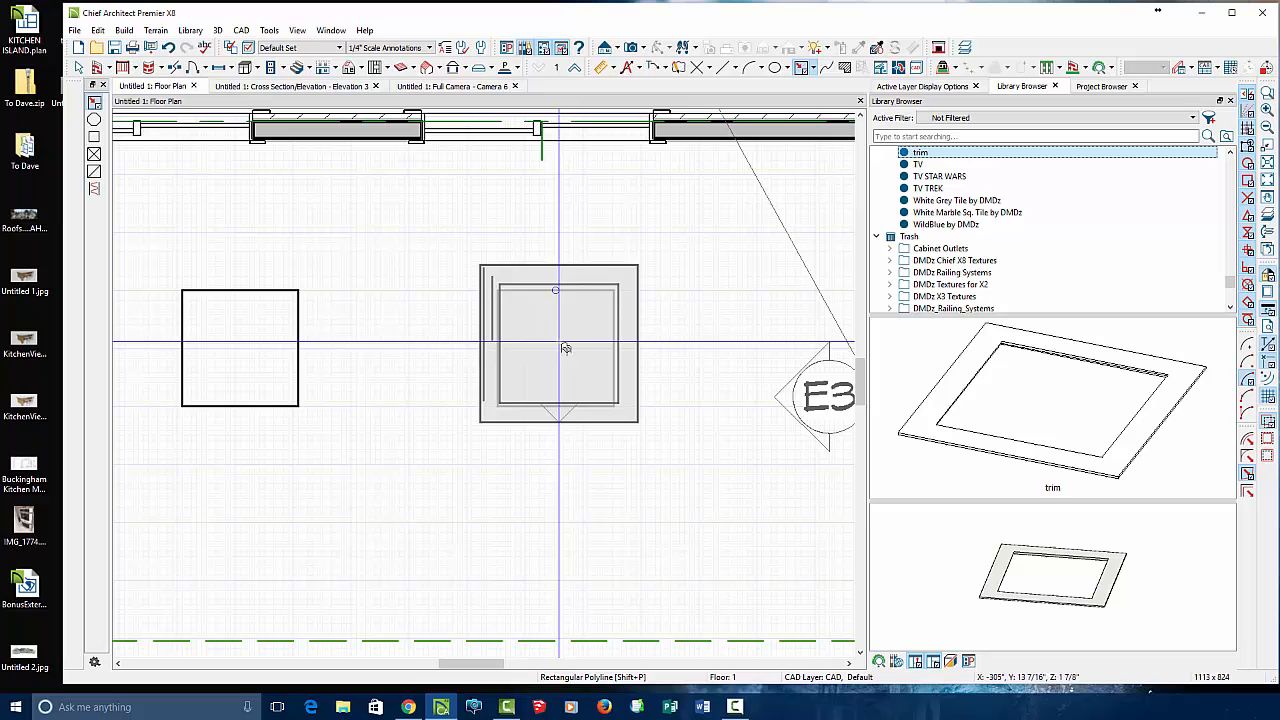
- Place the trim symbol over the right skylight, select it in 3D, and view the cross section
click(556, 347)
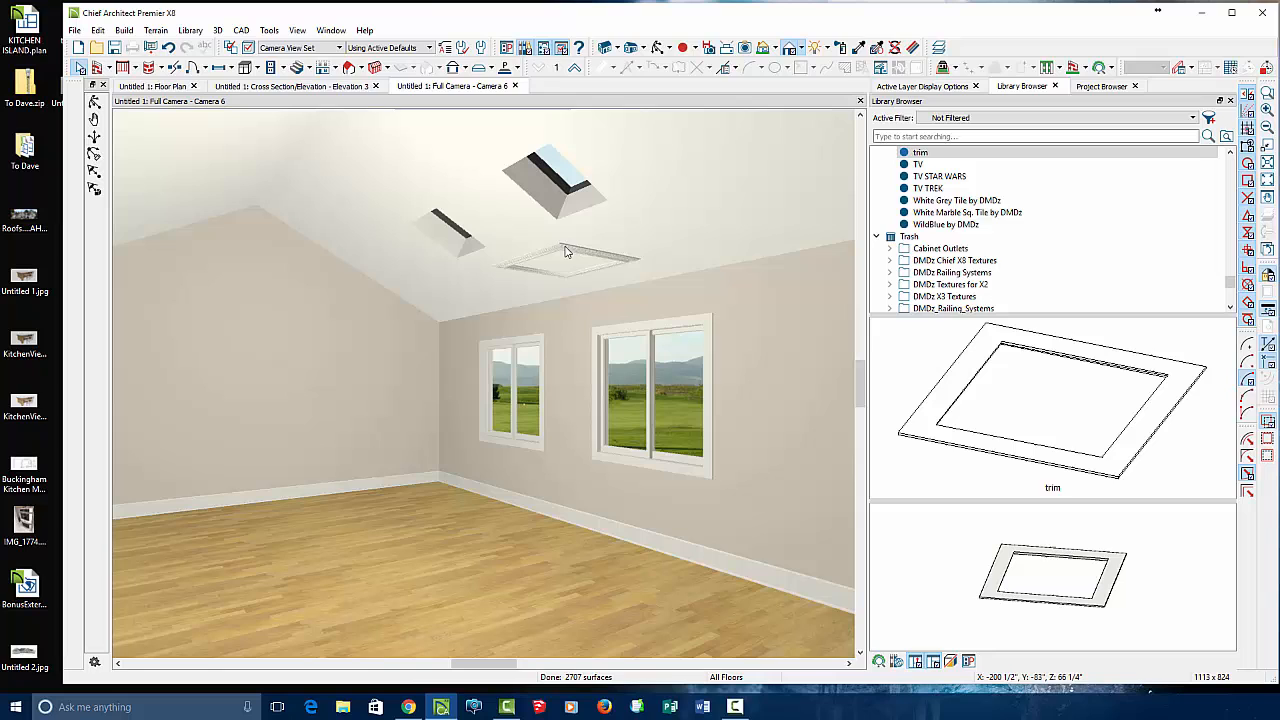
click(567, 258)
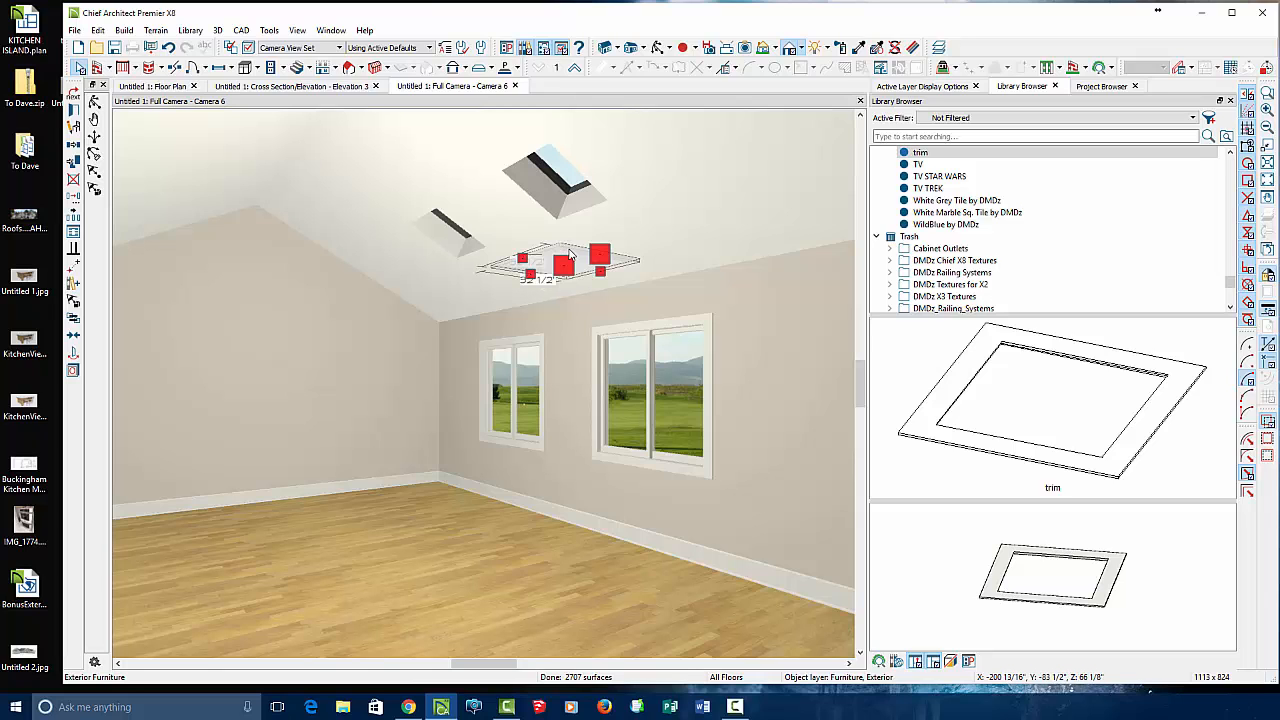
click(295, 86)
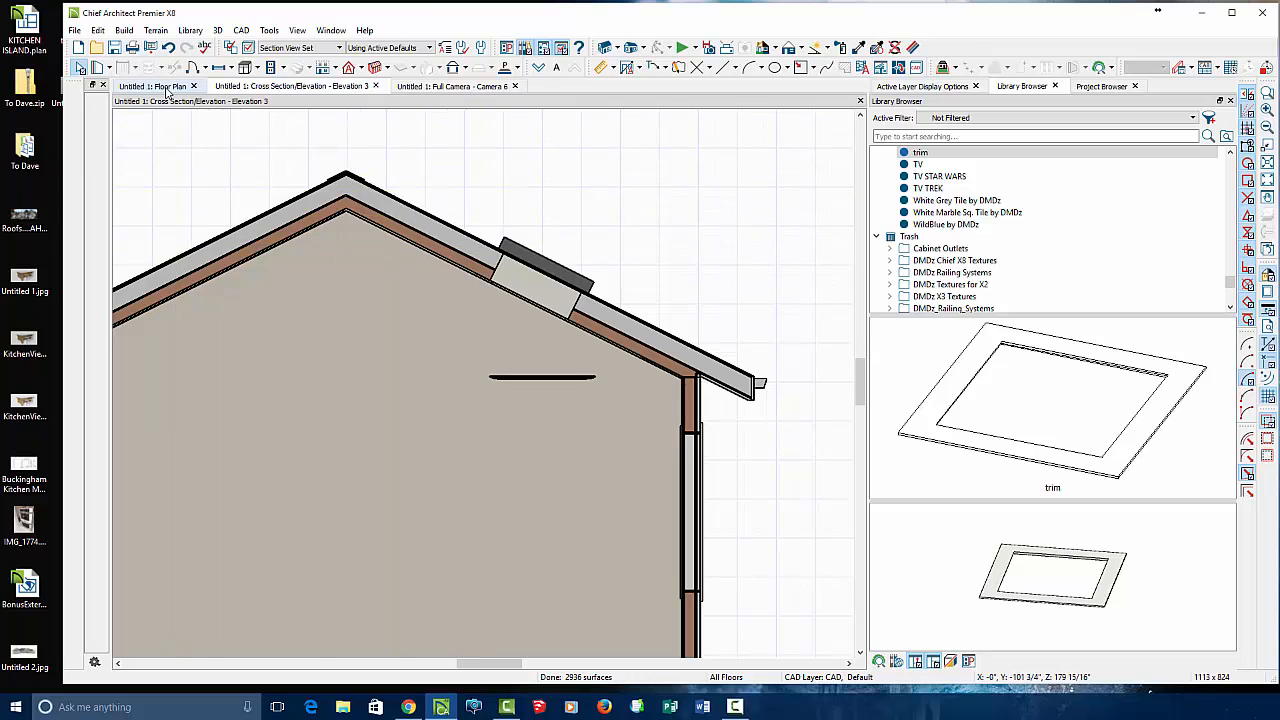
- Raise the selected trim up beneath the sloped ceiling and open its Symbol Specification
click(160, 86)
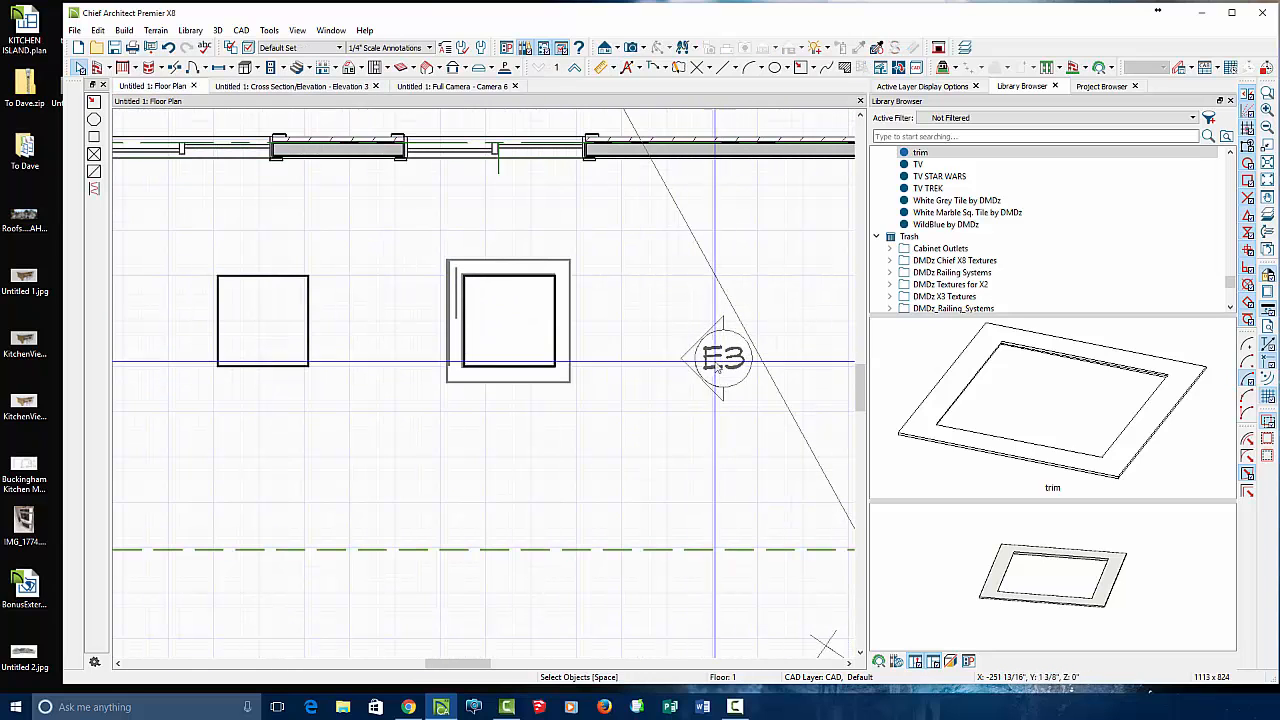
click(722, 358)
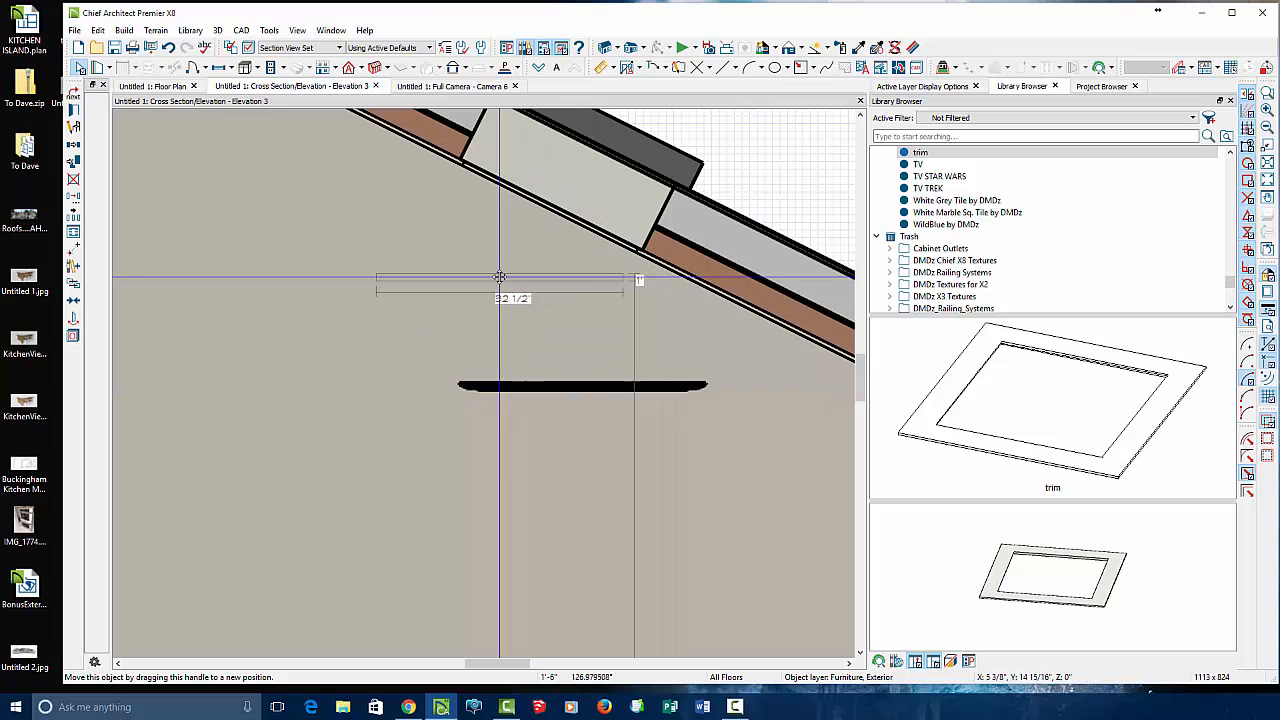
drag(500, 280, 563, 318)
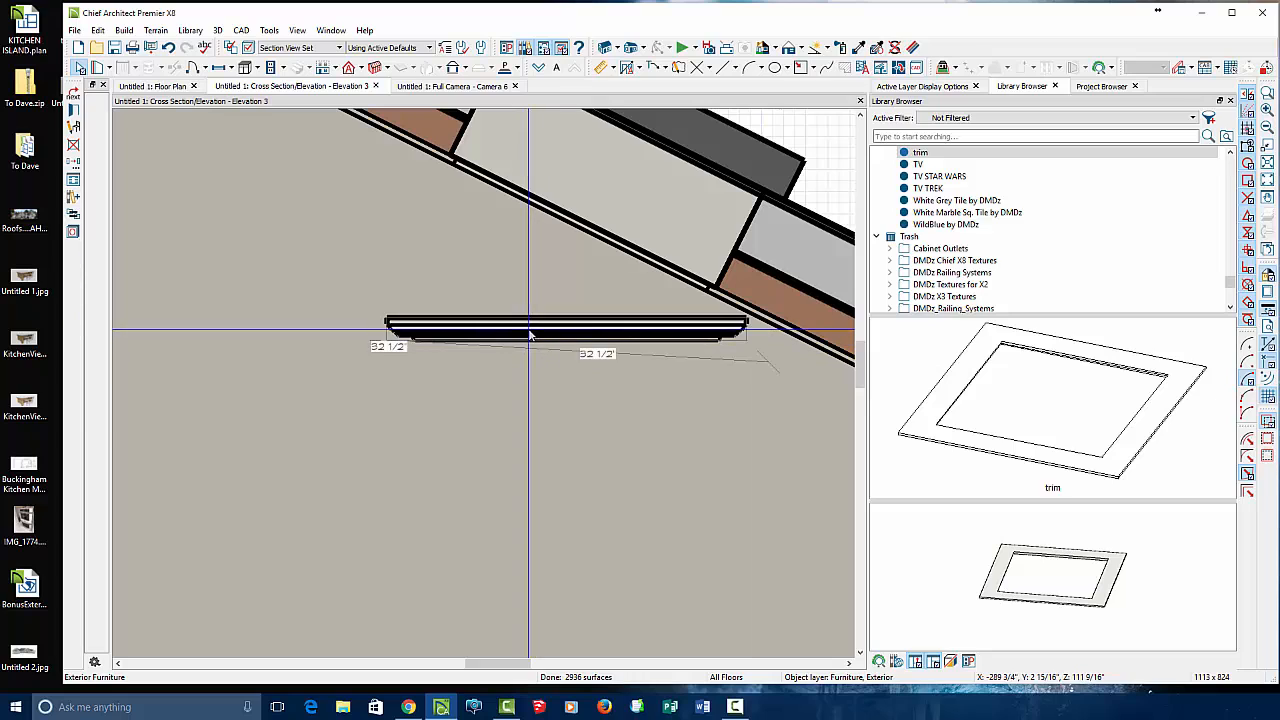
double_click(530, 327)
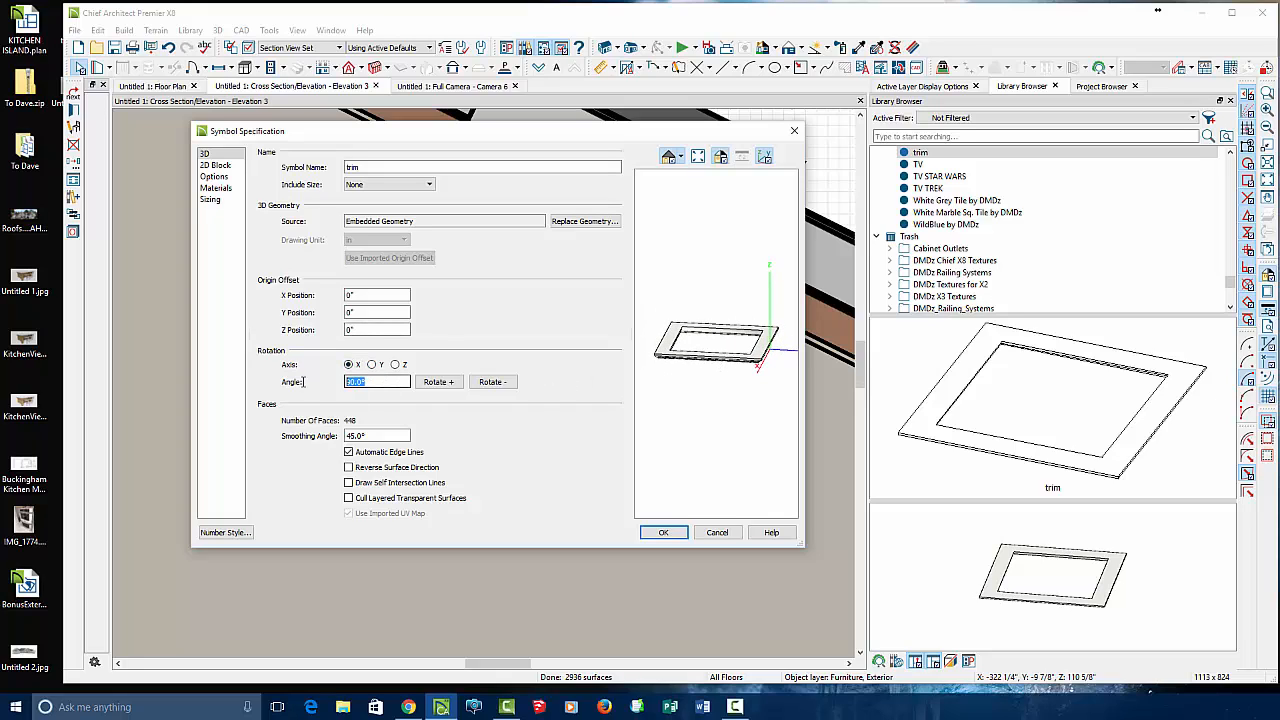
- Rotate the trim about its X axis in 1-degree steps to match the roof pitch
text(1)
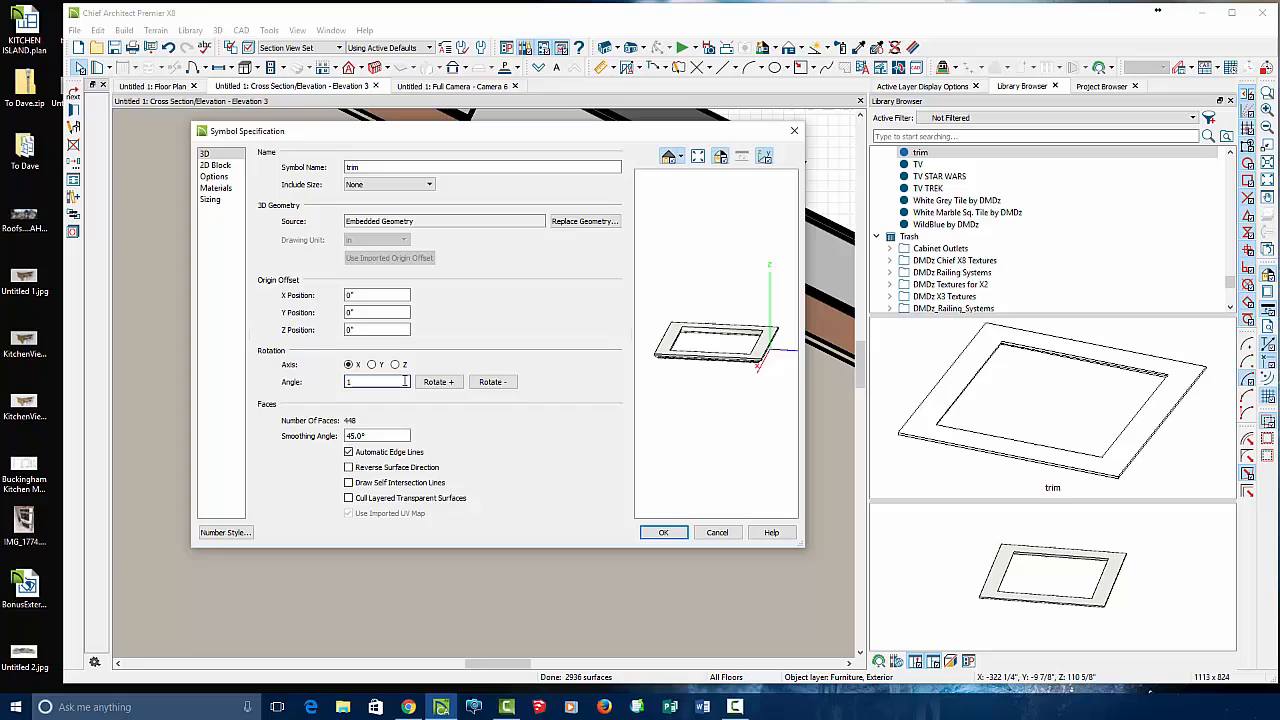
click(492, 382)
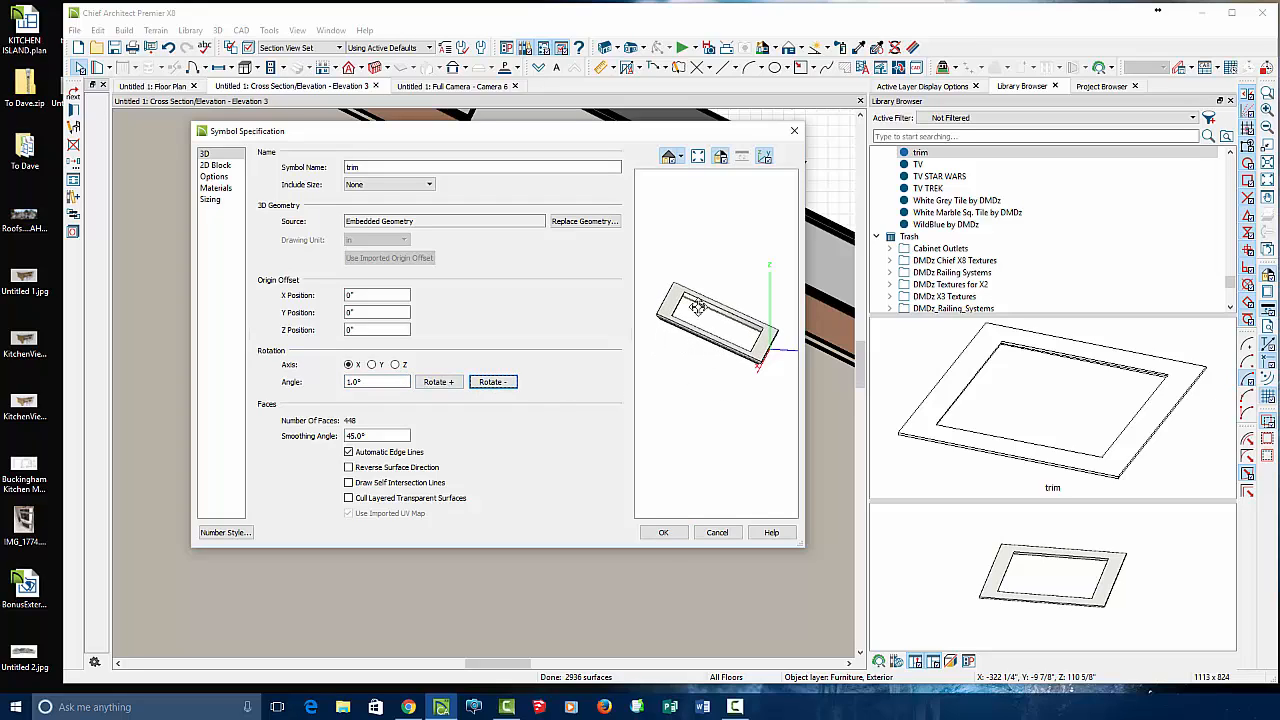
click(663, 532)
text(90)
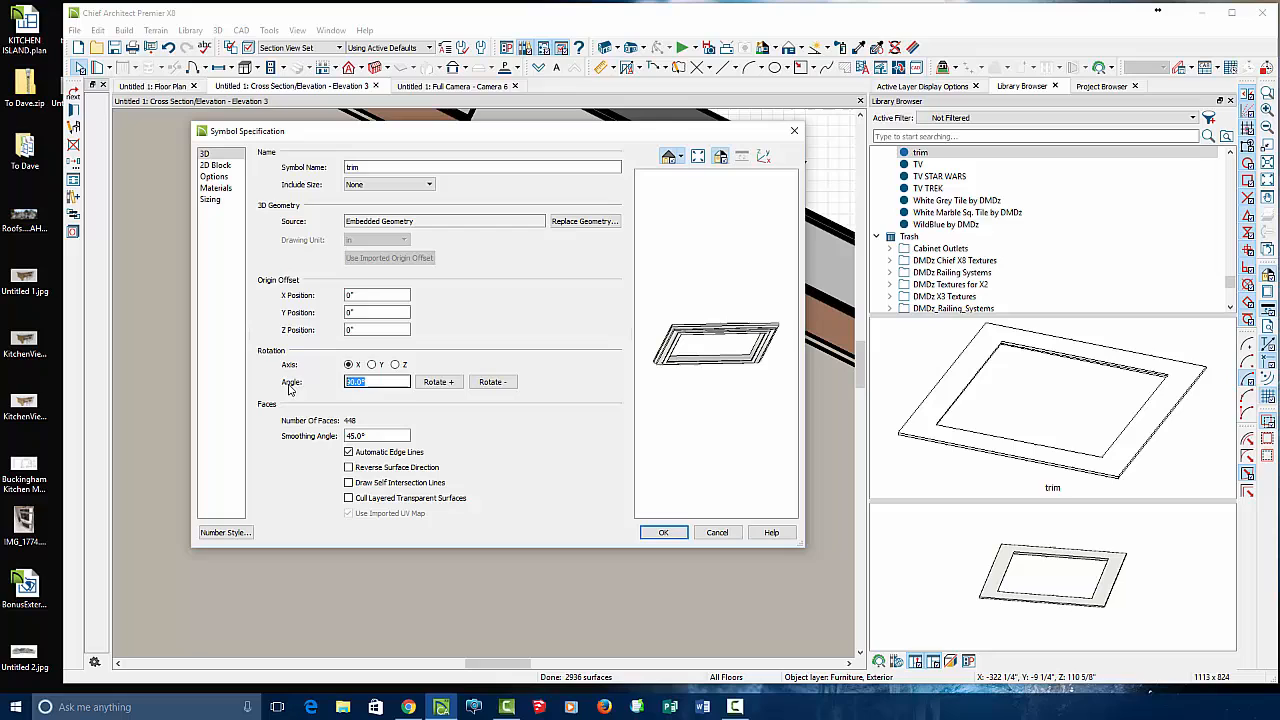
click(492, 382)
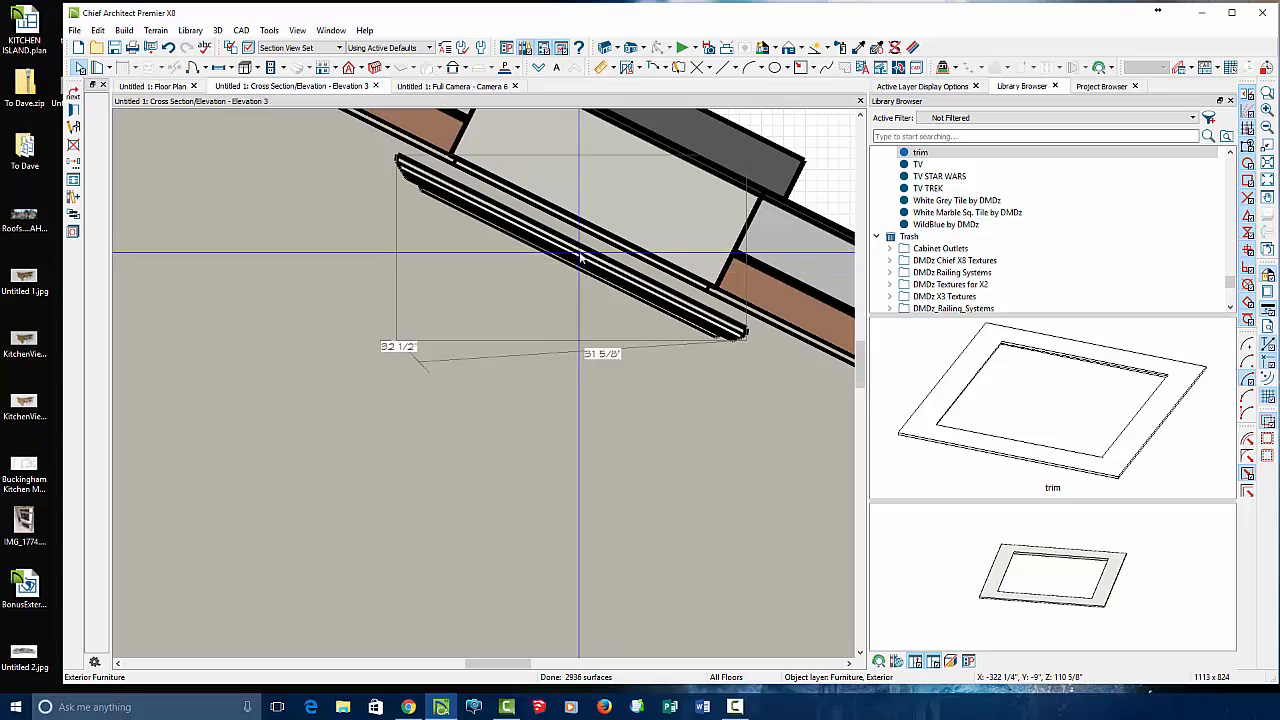
- Drag the tilted trim flush against the ceiling, then ray trace the Full Camera view
drag(580, 255, 570, 230)
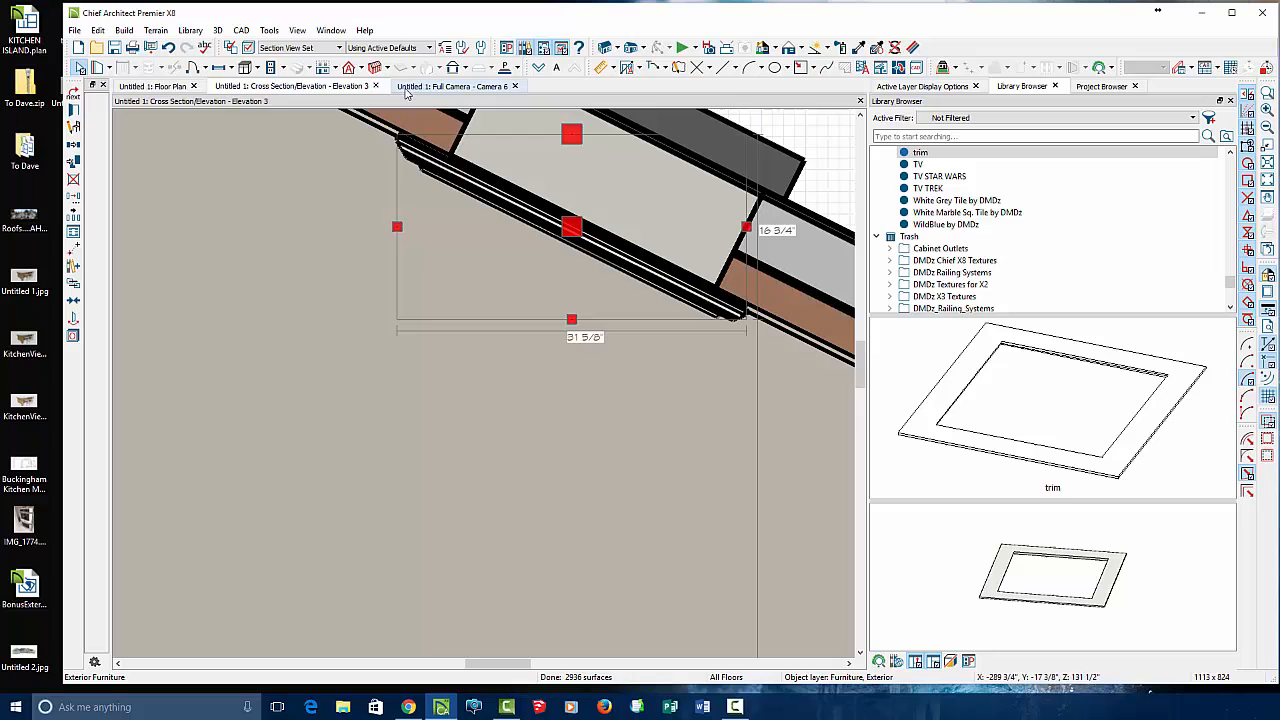
click(450, 85)
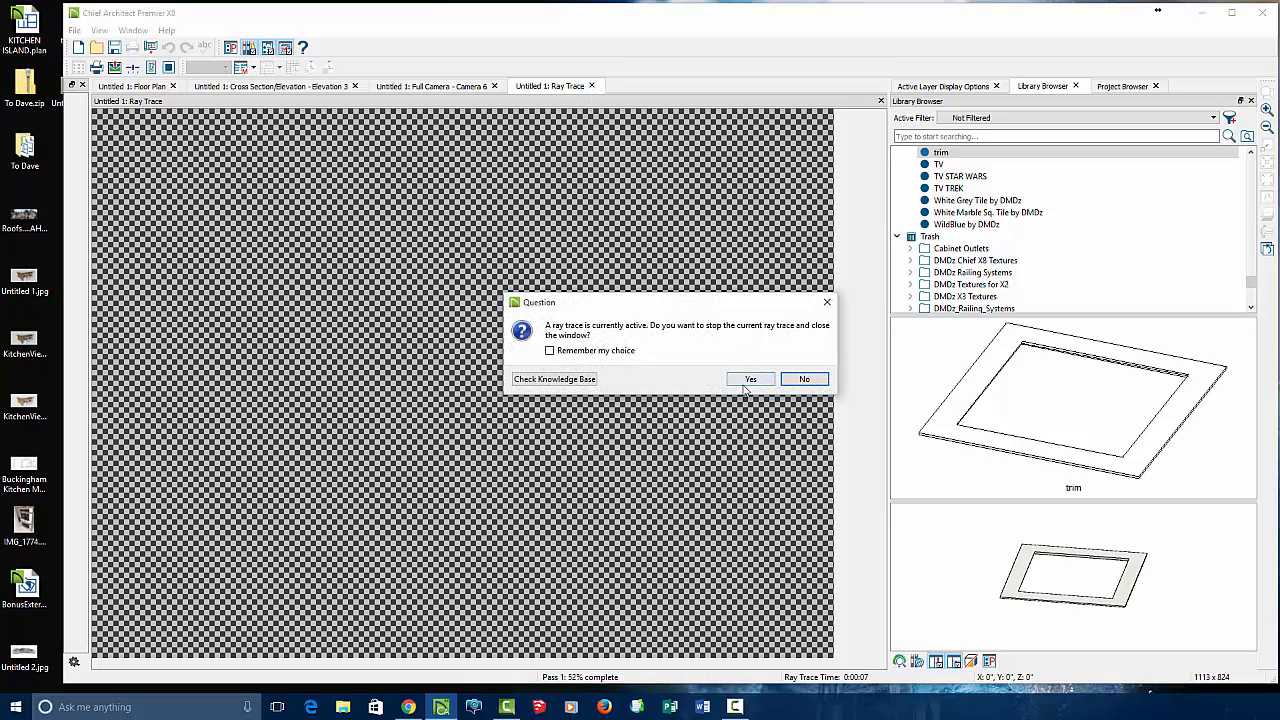
- Stop the unfinished ray trace and return to the Full Camera view of the framed skylights
click(750, 378)
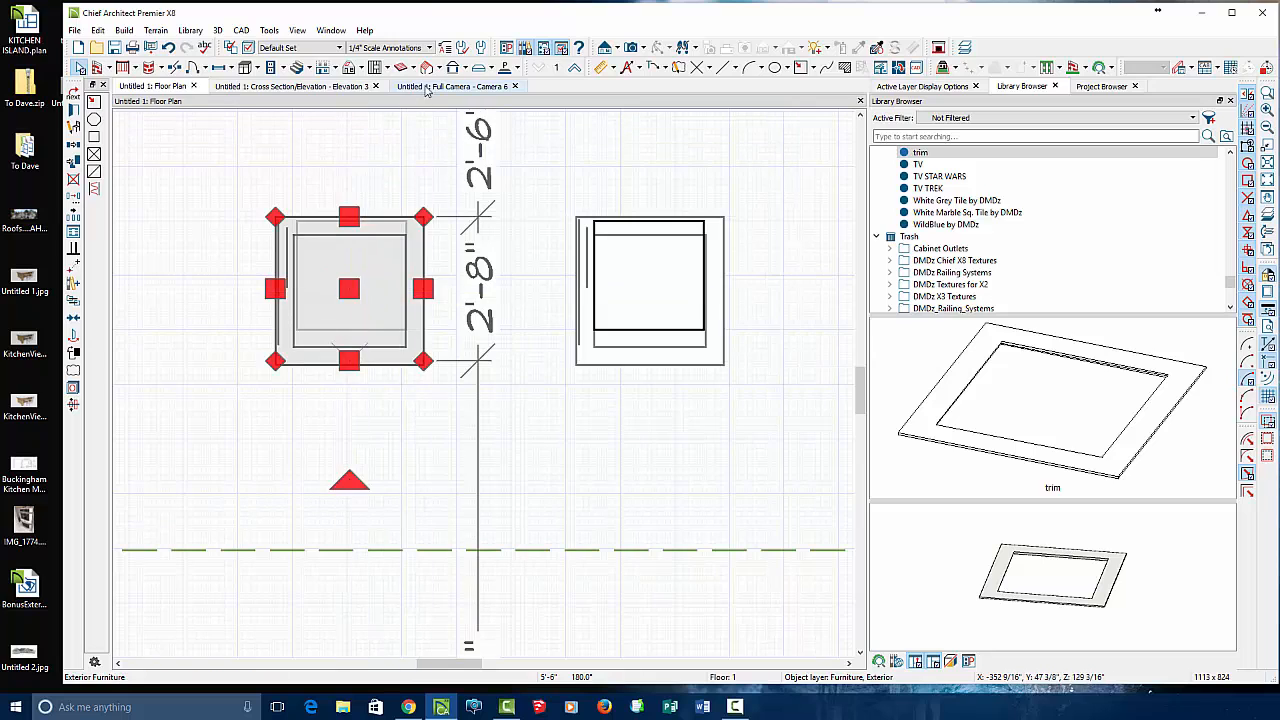
click(455, 86)
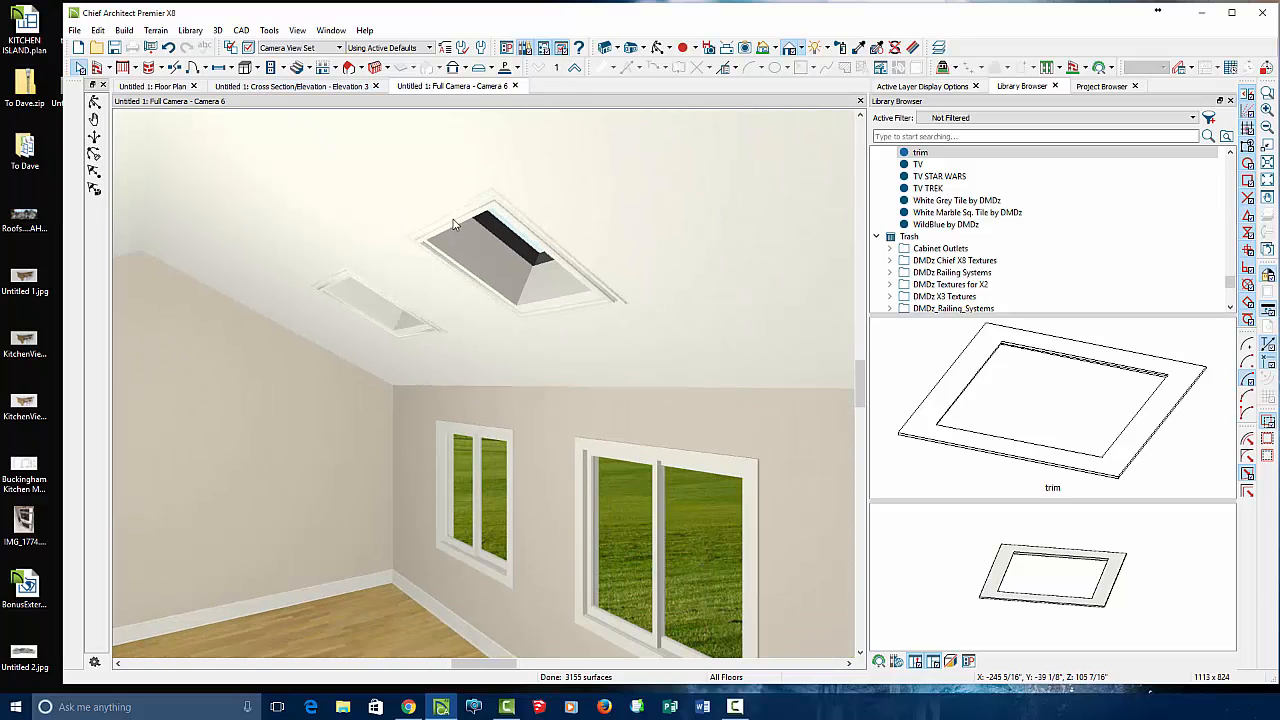
- Orbit the camera up toward both trimmed skylights and start a new ray trace
click(153, 86)
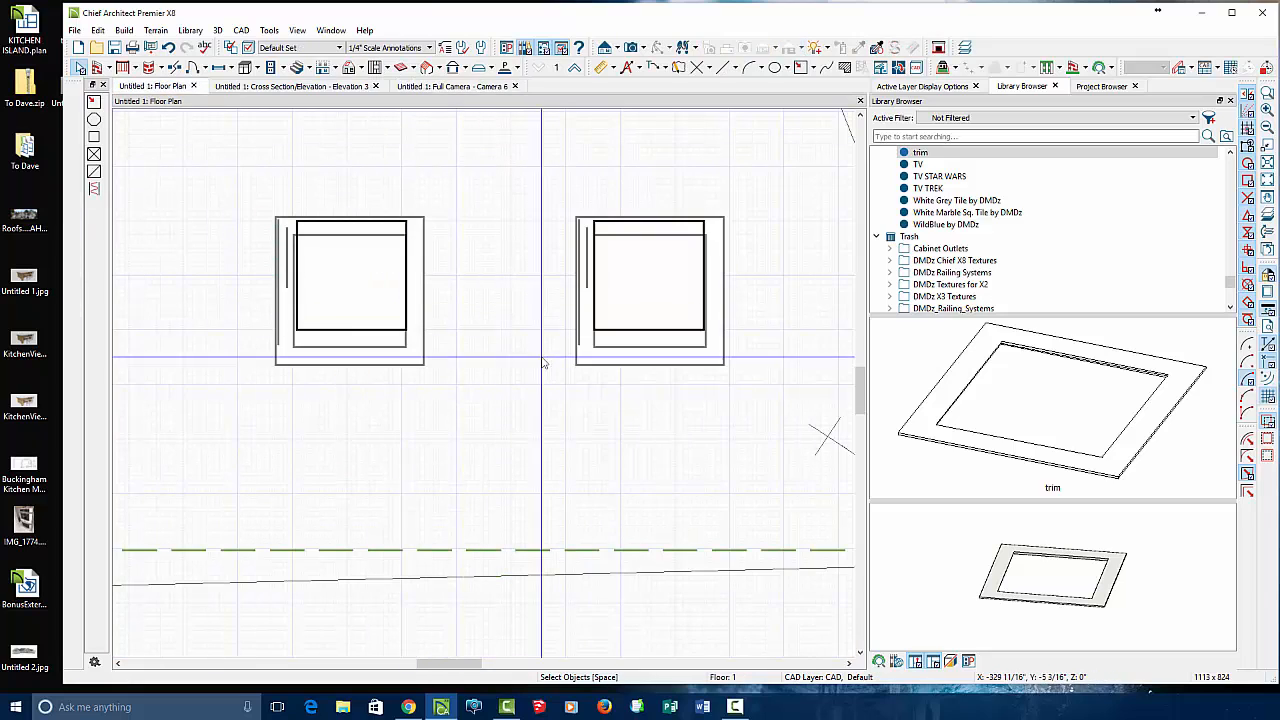
click(648, 300)
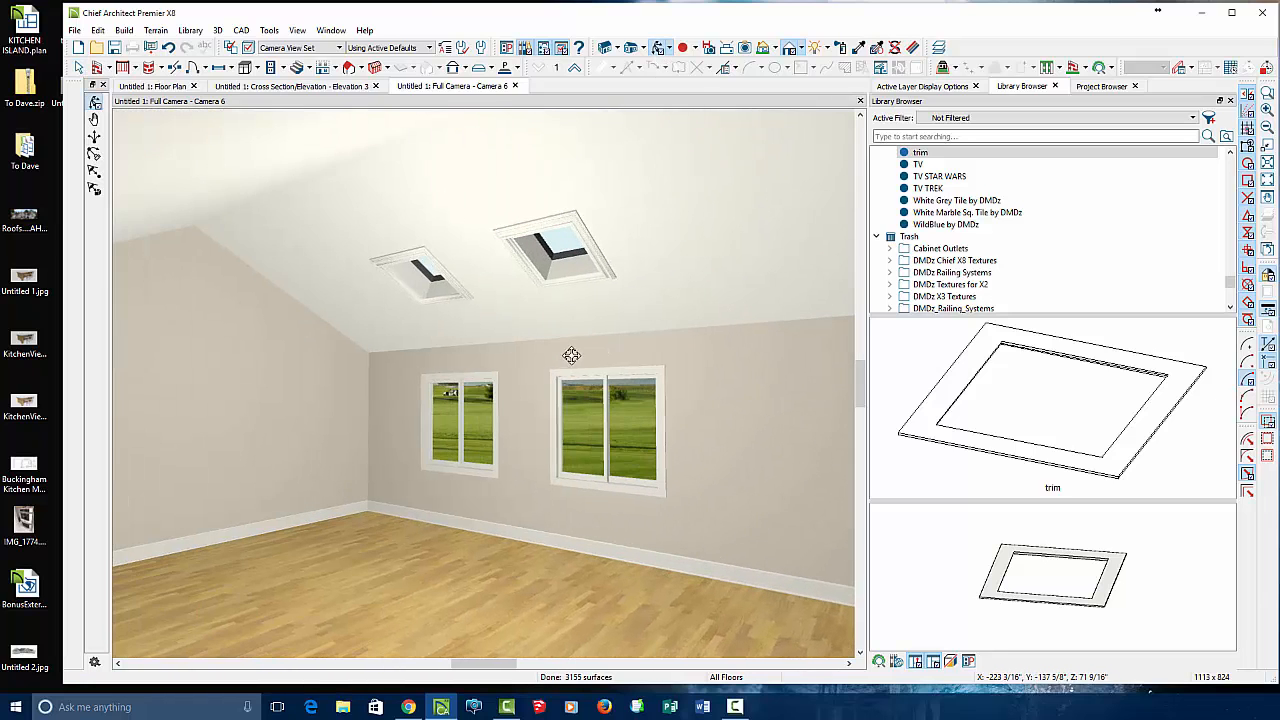
drag(572, 355, 608, 257)
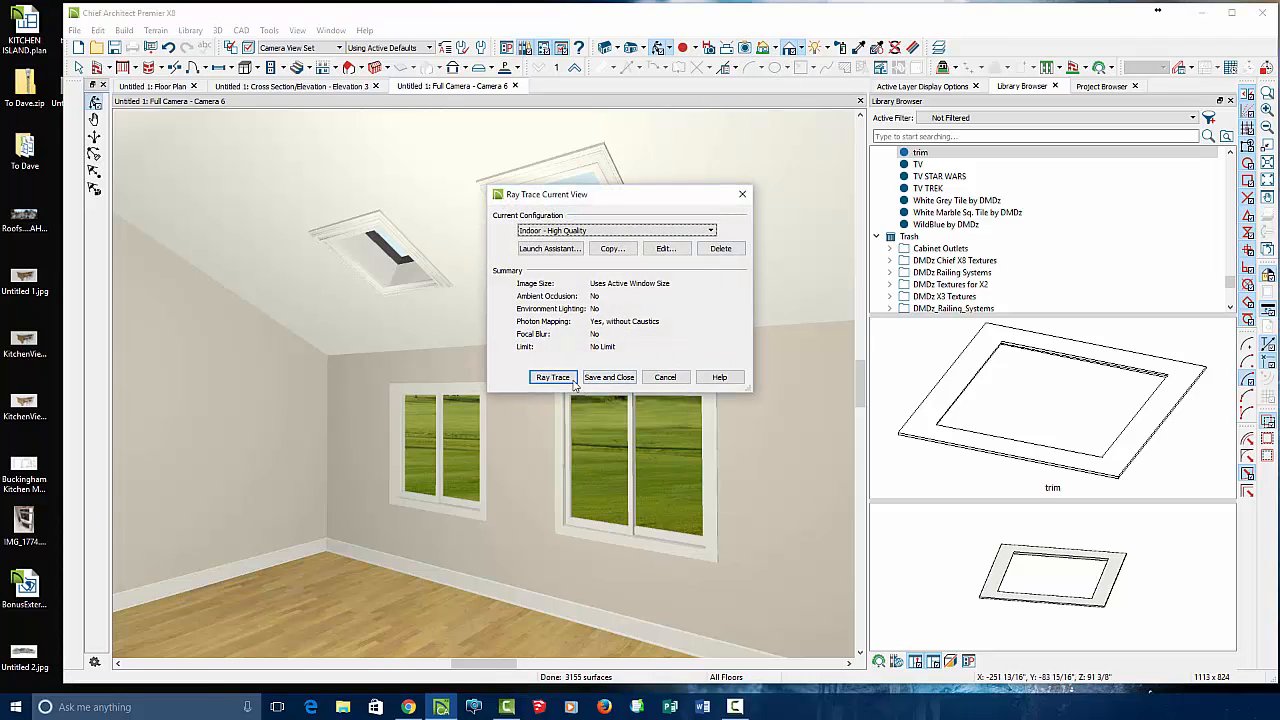
click(553, 377)
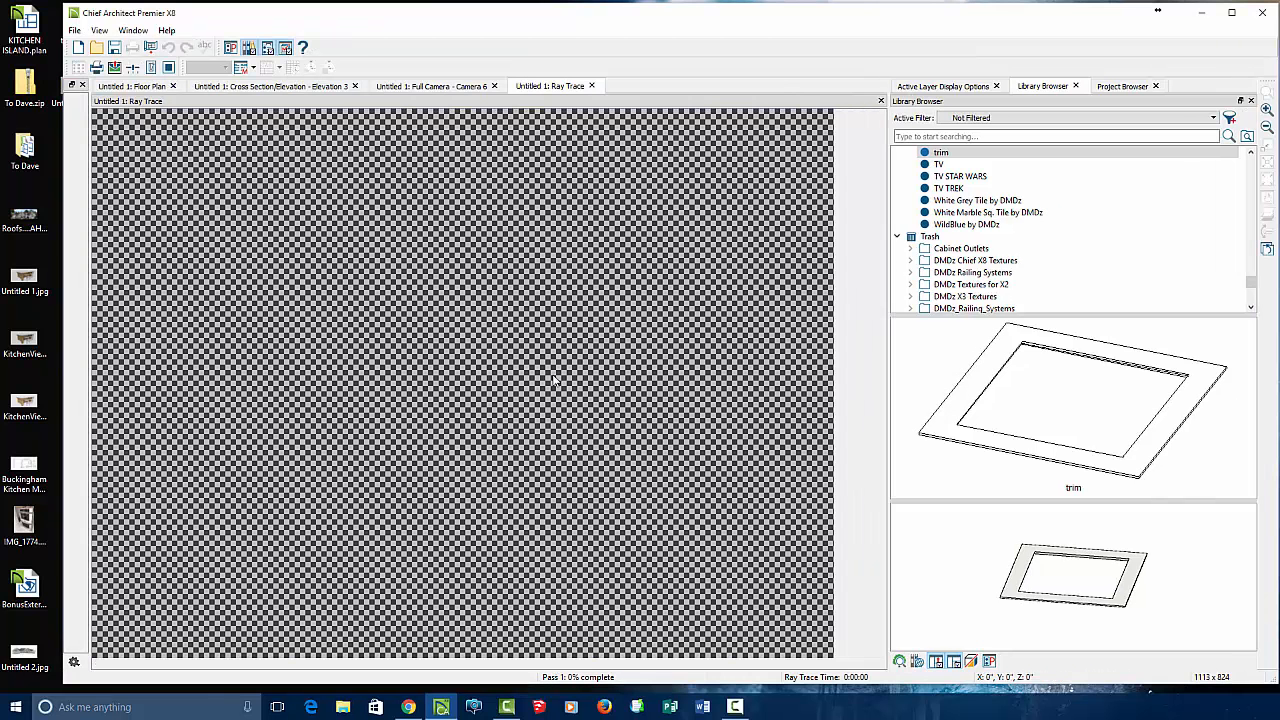